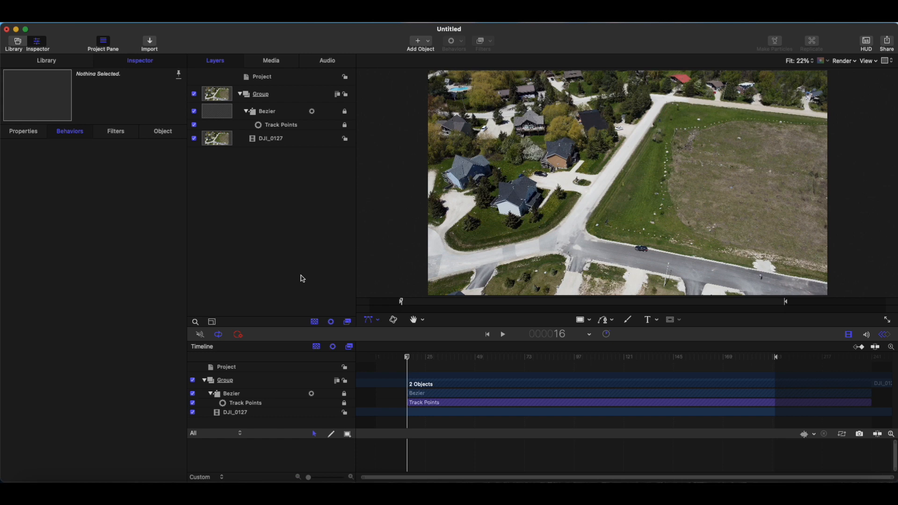
pyautogui.moveTo(309, 282)
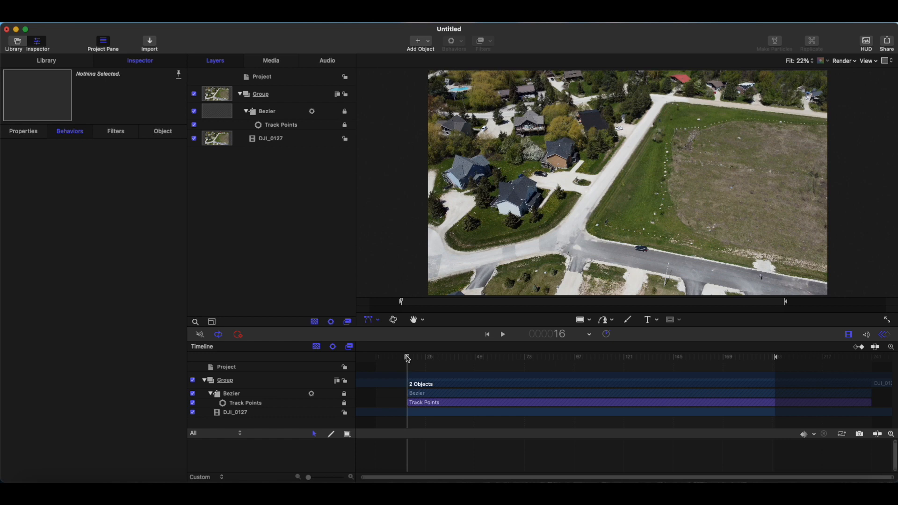
pyautogui.moveTo(460, 361)
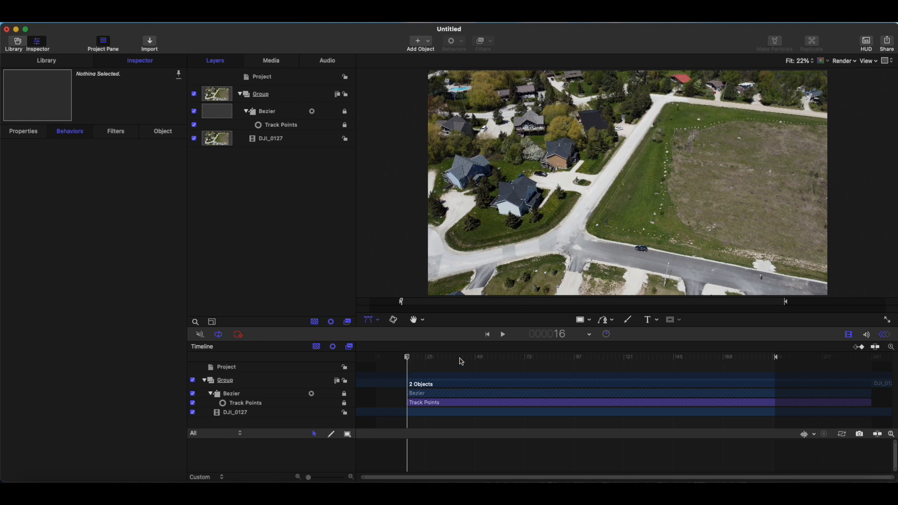
pyautogui.moveTo(458, 63)
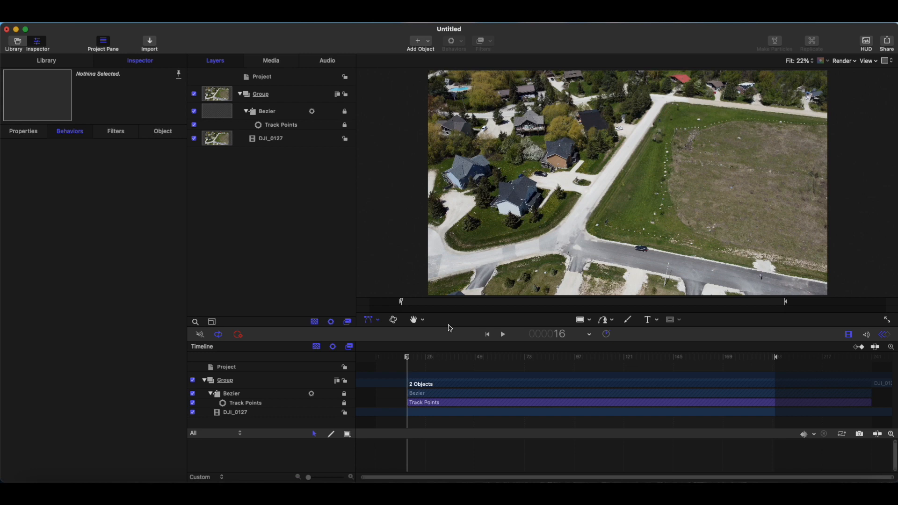
pyautogui.moveTo(398, 267)
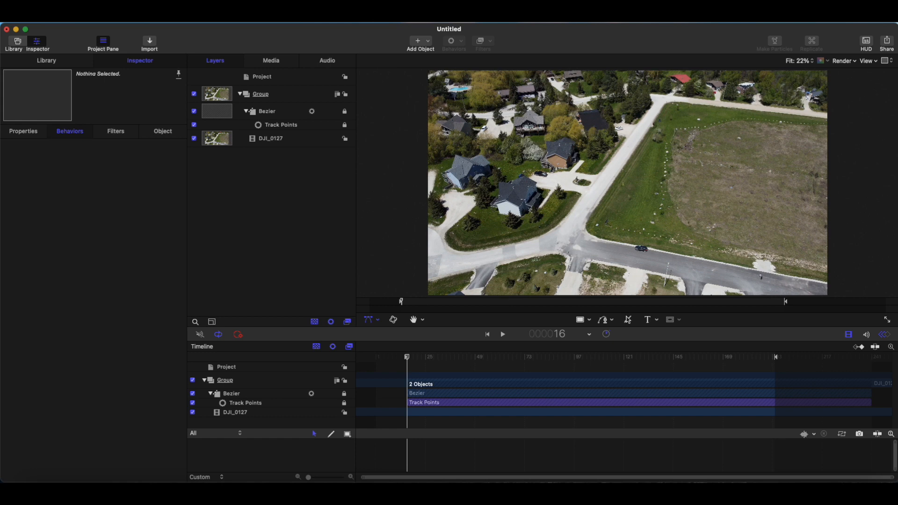
# Preview the tracked outline and scrub later in the footage to check it.
pyautogui.click(501, 334)
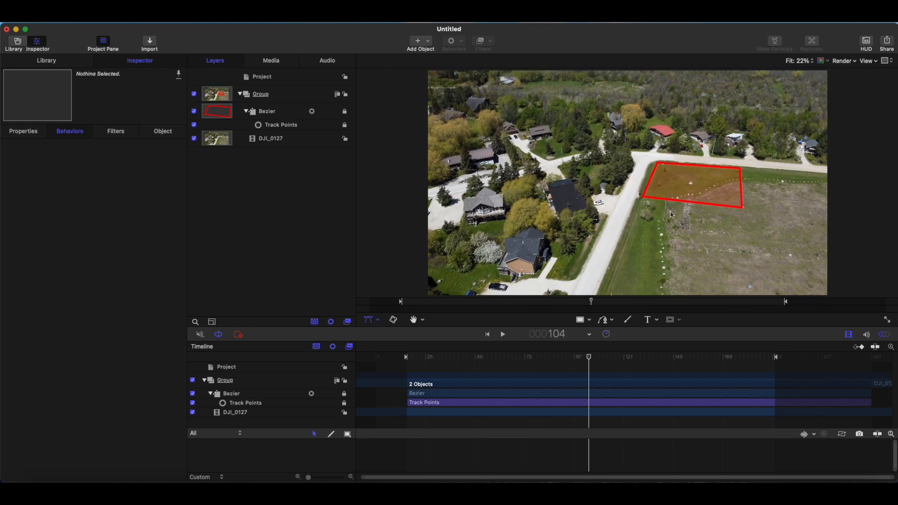
pyautogui.moveTo(601, 351)
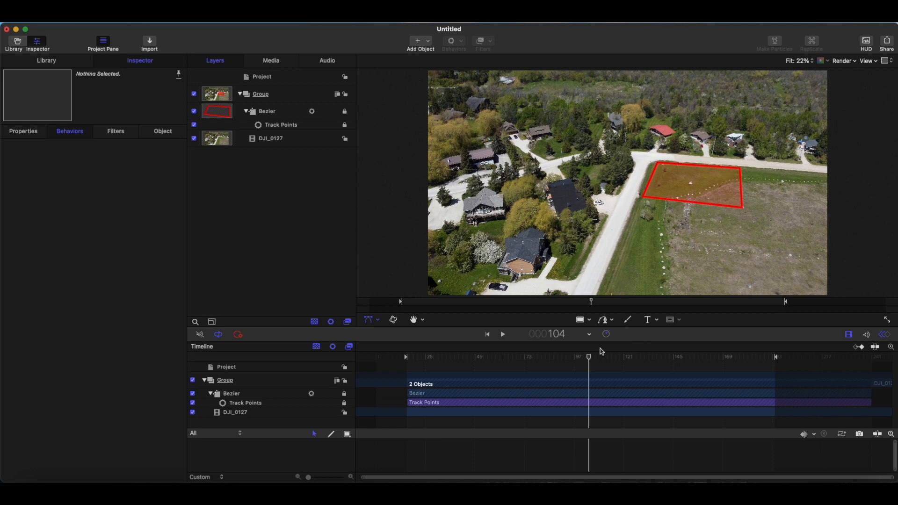
pyautogui.moveTo(588, 357); pyautogui.dragTo(698, 368)
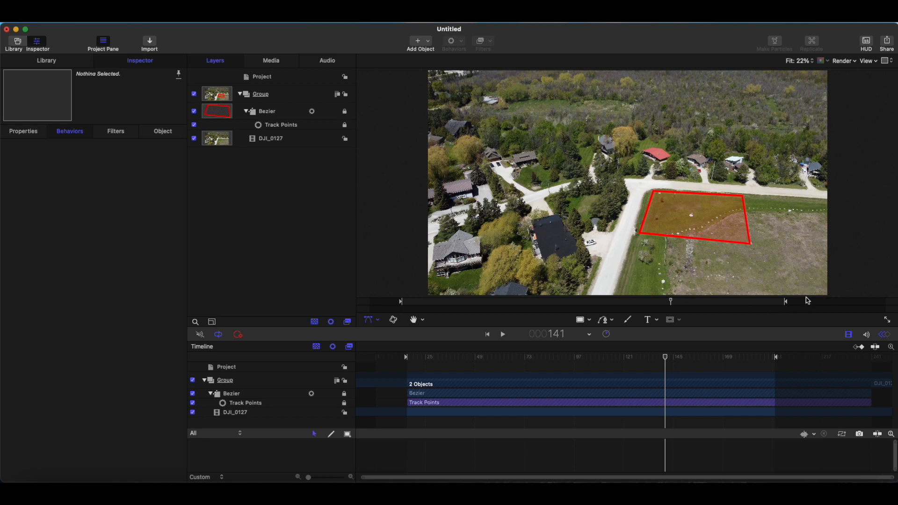
pyautogui.moveTo(505, 224)
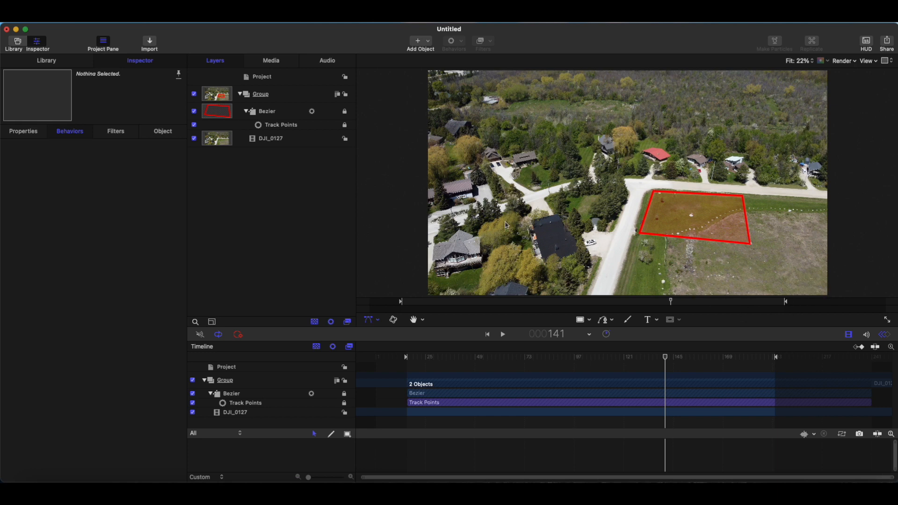
pyautogui.moveTo(589, 215)
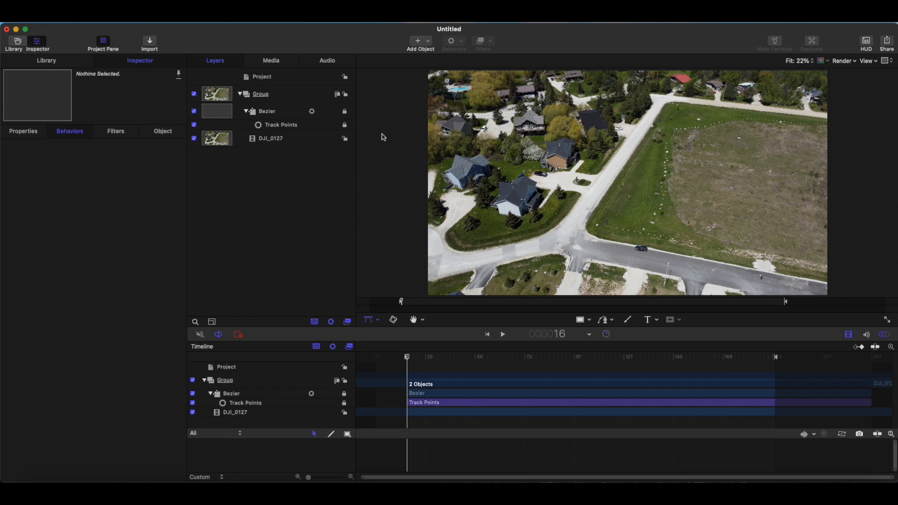
pyautogui.moveTo(372, 342)
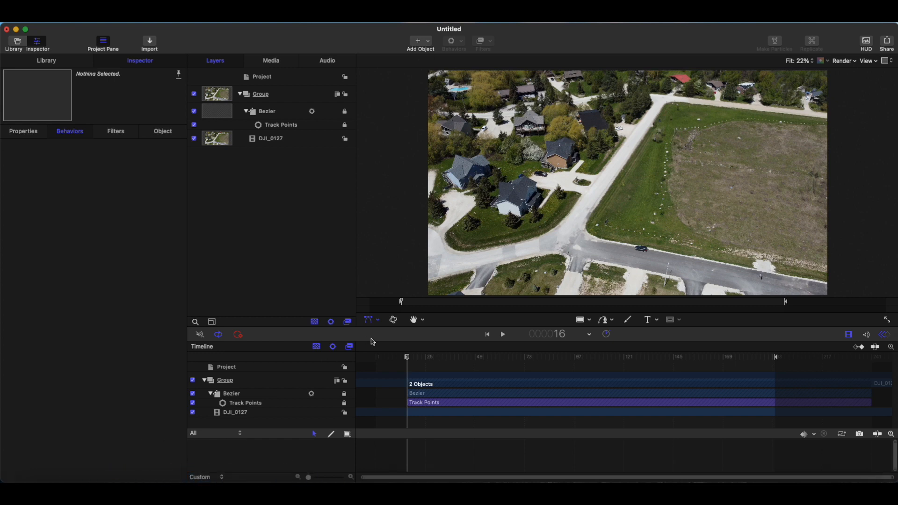
pyautogui.moveTo(560, 363)
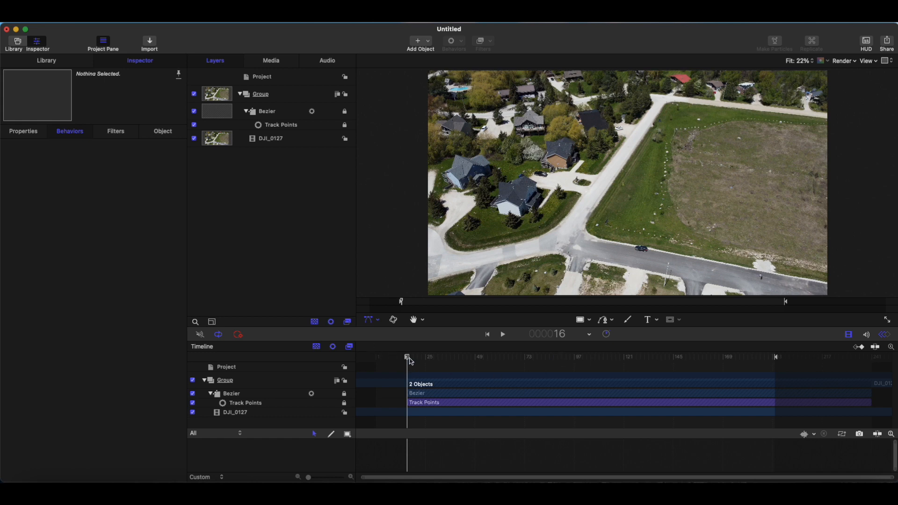
pyautogui.moveTo(392, 123)
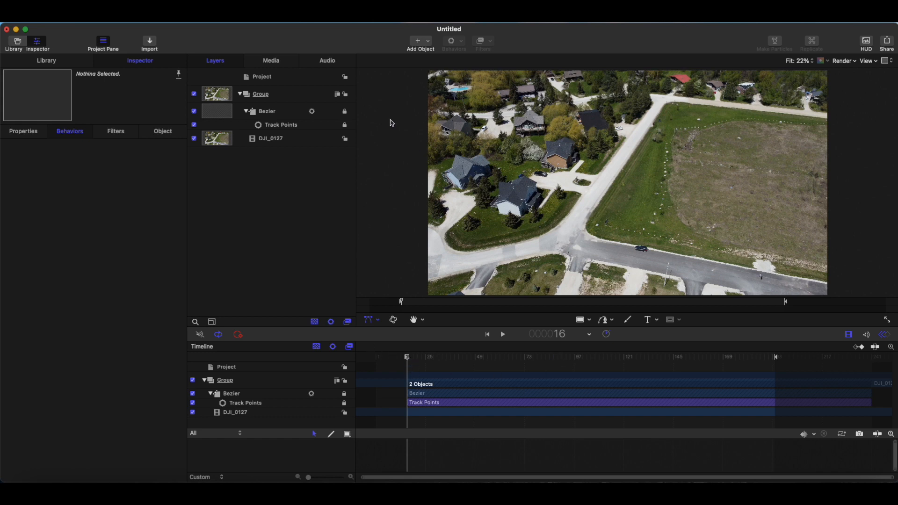
pyautogui.moveTo(289, 296)
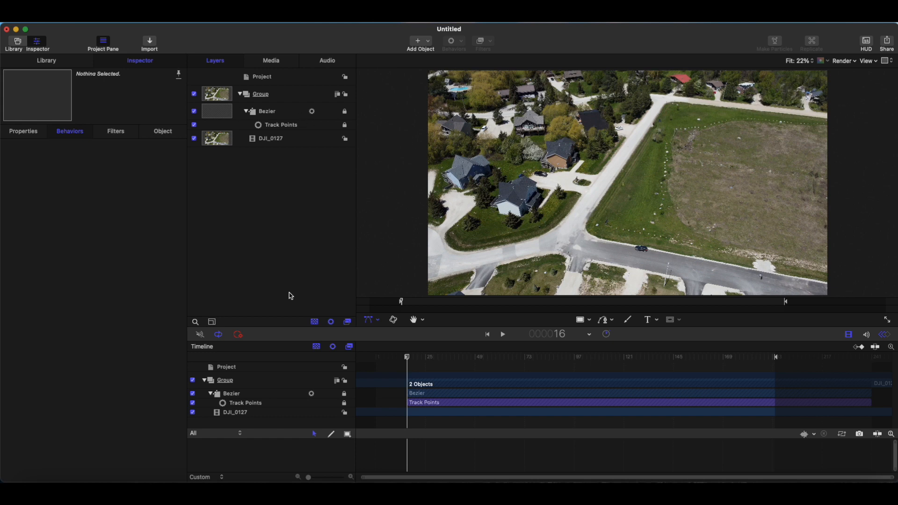
pyautogui.moveTo(334, 470)
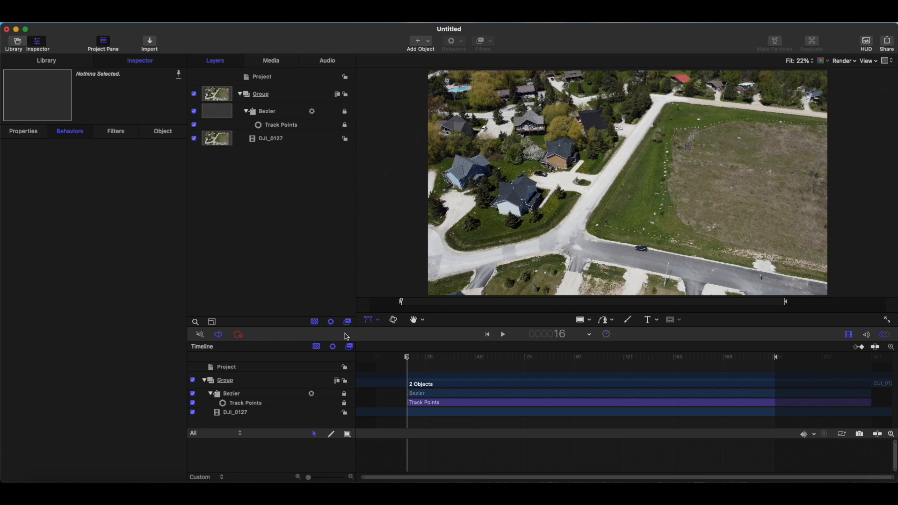
pyautogui.moveTo(349, 214)
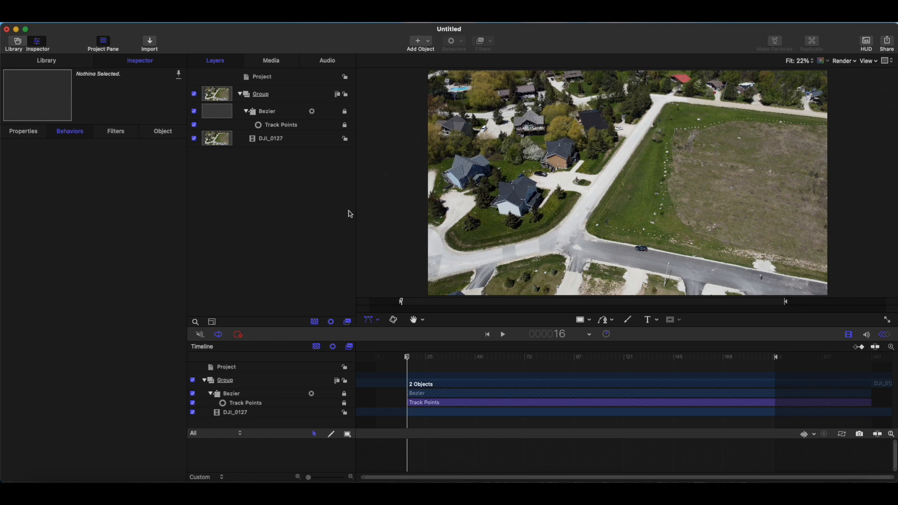
pyautogui.moveTo(401, 345)
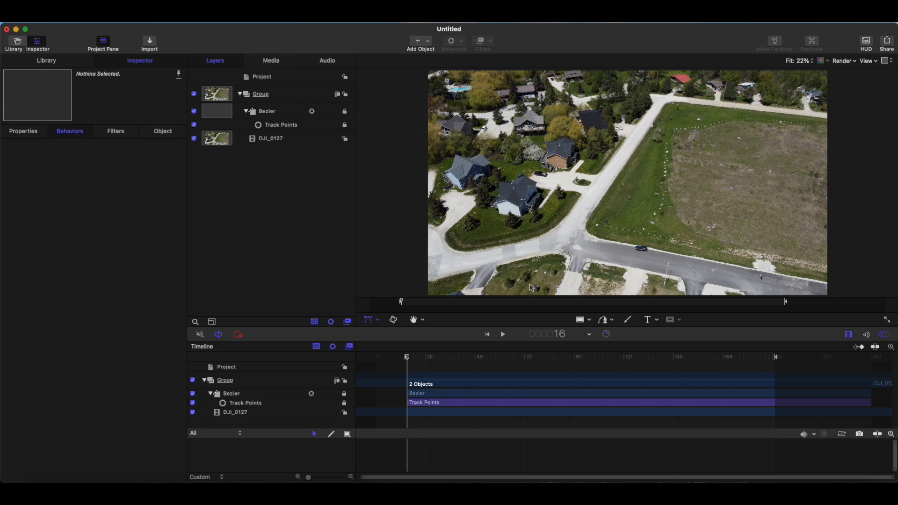
pyautogui.moveTo(378, 92)
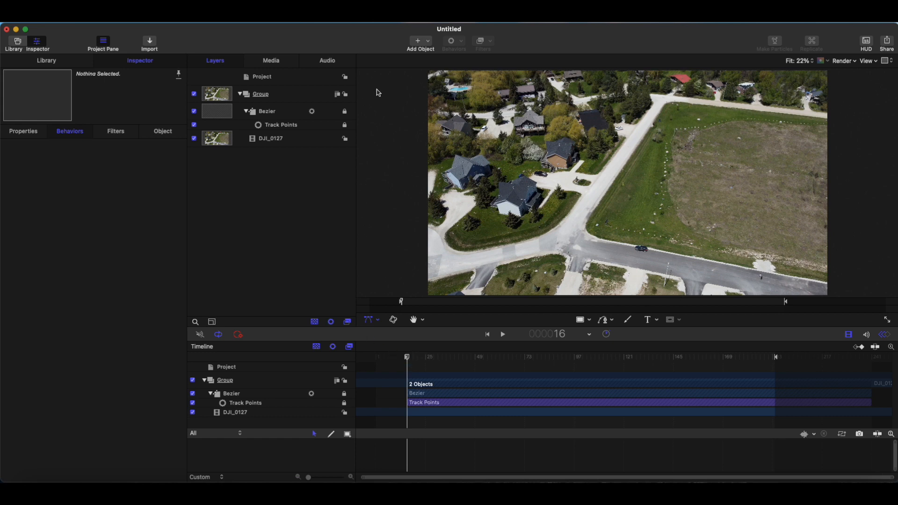
pyautogui.moveTo(349, 306)
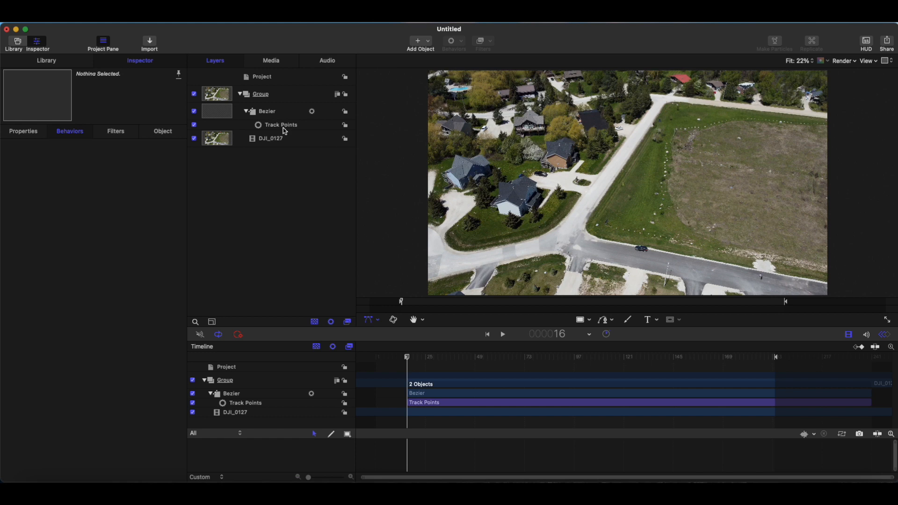
pyautogui.moveTo(309, 125)
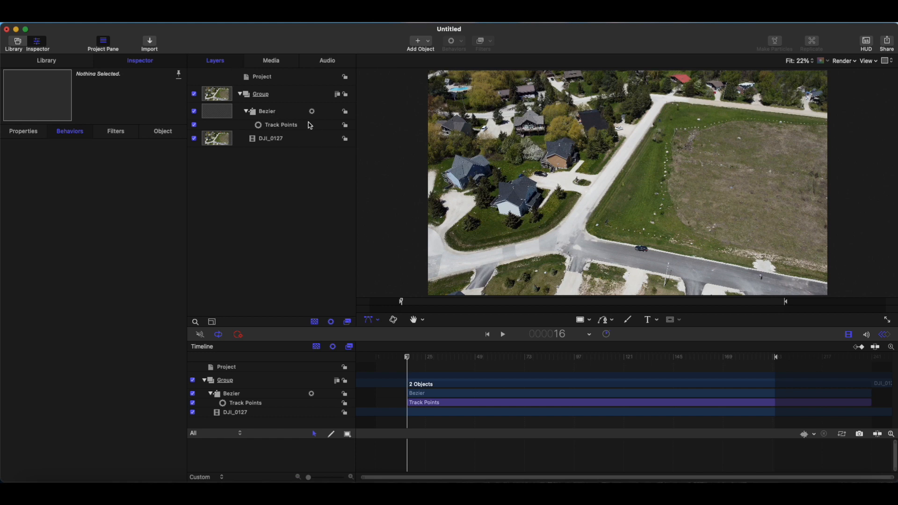
pyautogui.moveTo(281, 125)
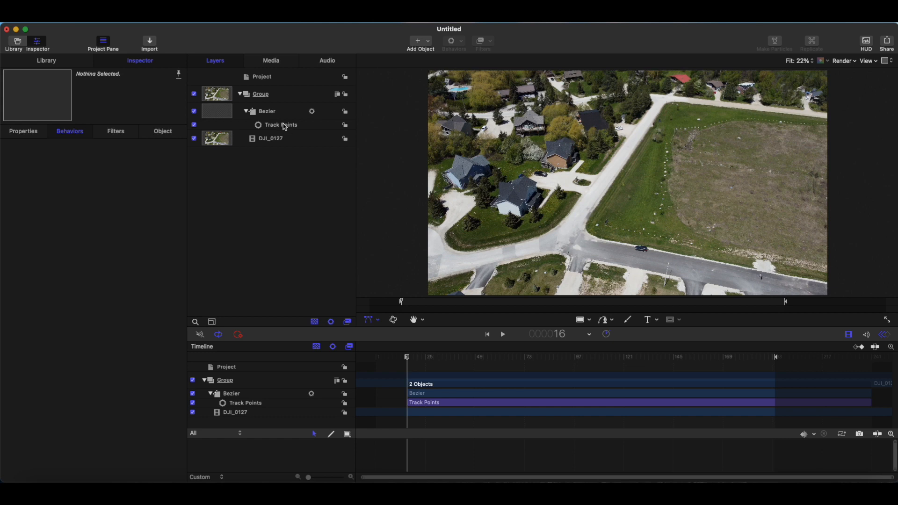
# Select the Bezier outline layer in the Layers list for removal.
pyautogui.click(281, 125)
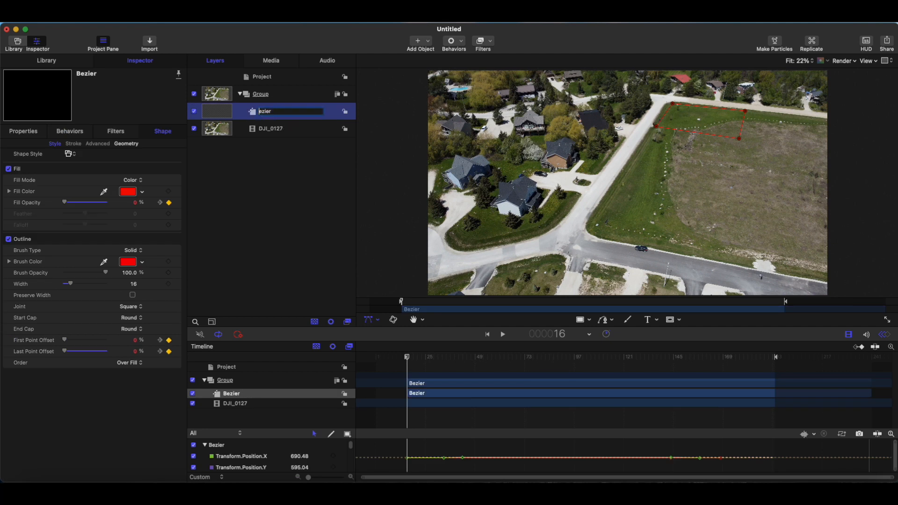
pyautogui.moveTo(281, 157)
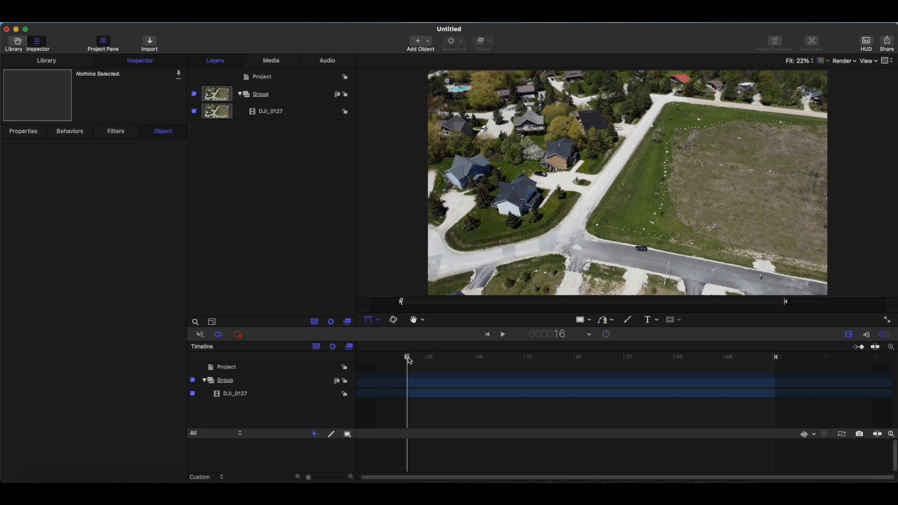
# Scrub and slip the DJI_0127 clip until it settles on the vacant lot view.
pyautogui.moveTo(406, 357); pyautogui.dragTo(376, 357)
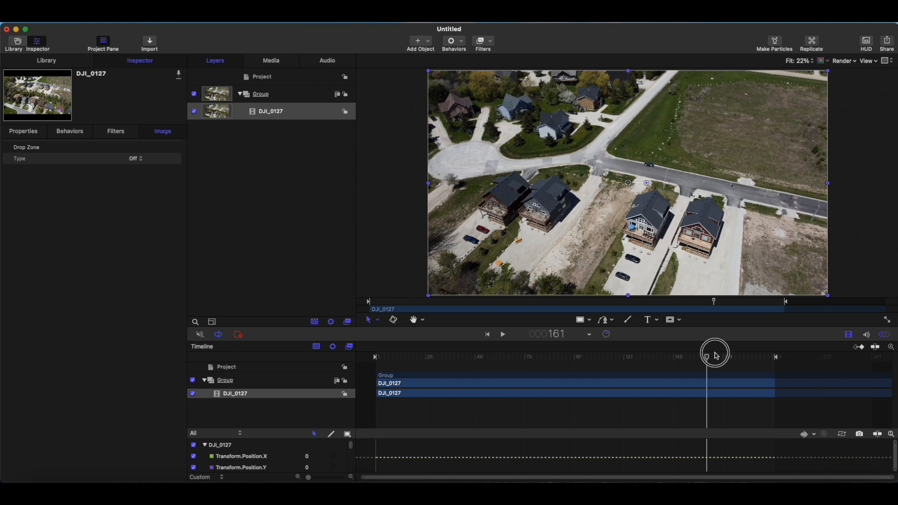
pyautogui.moveTo(713, 354); pyautogui.dragTo(790, 356)
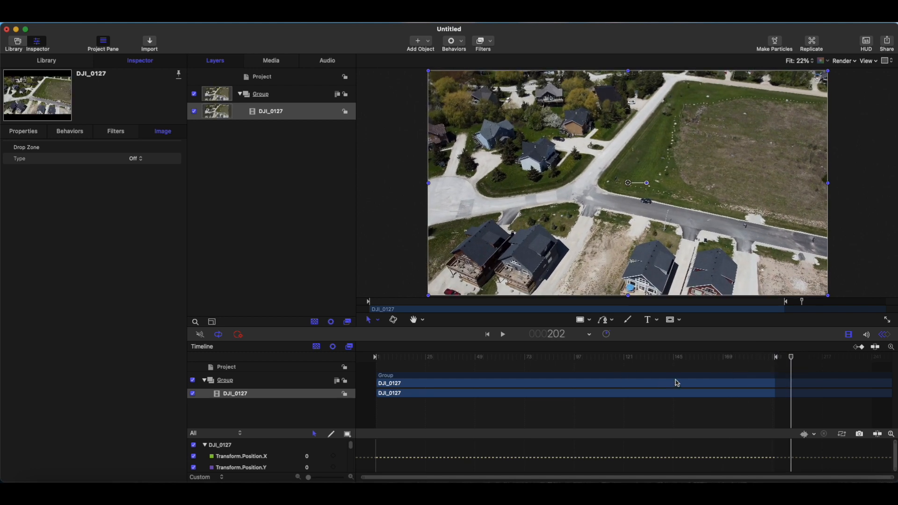
pyautogui.moveTo(668, 365)
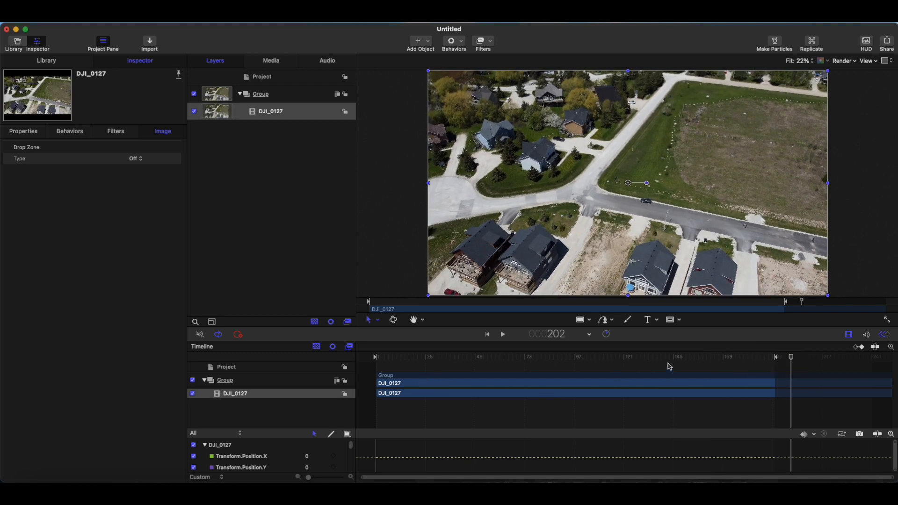
pyautogui.moveTo(711, 388)
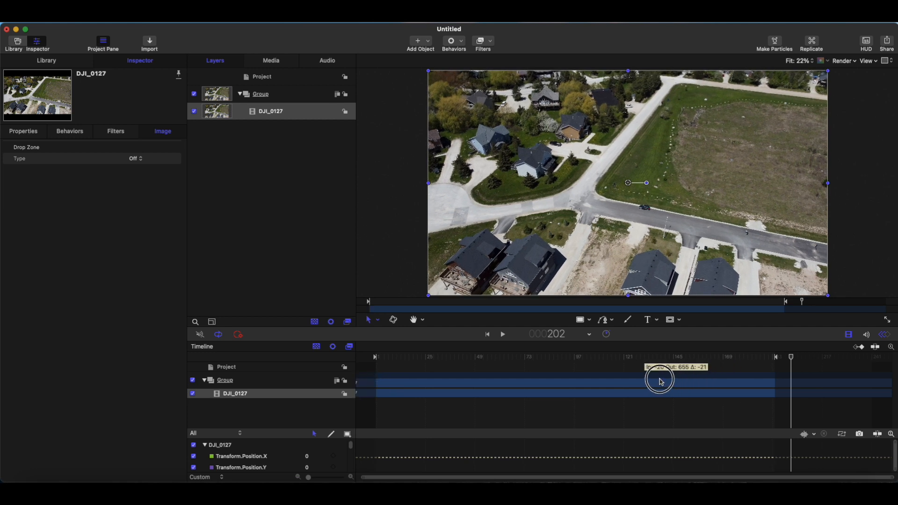
pyautogui.moveTo(658, 380); pyautogui.dragTo(430, 373)
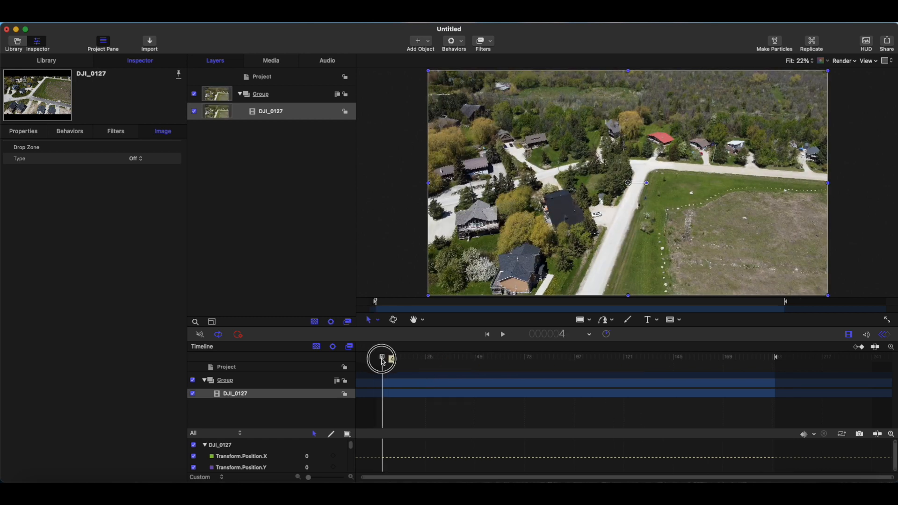
pyautogui.moveTo(383, 358); pyautogui.dragTo(534, 350)
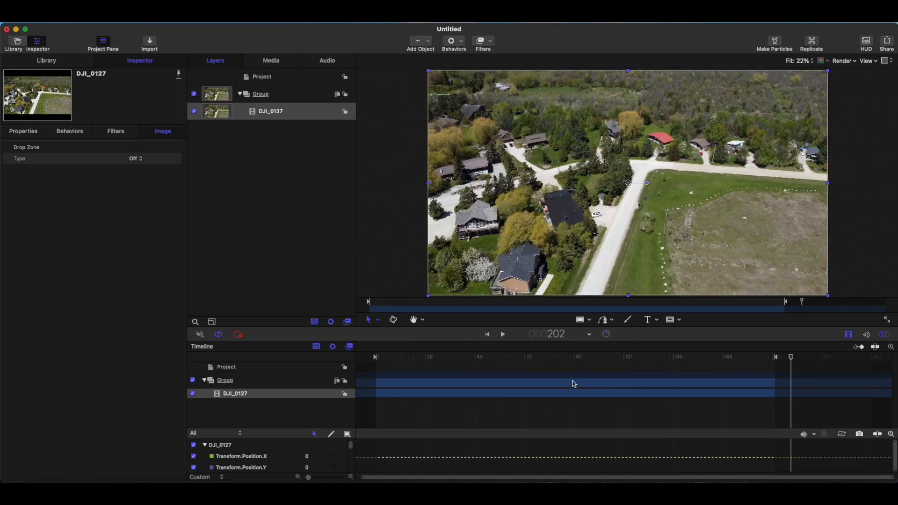
pyautogui.moveTo(574, 384); pyautogui.dragTo(510, 381)
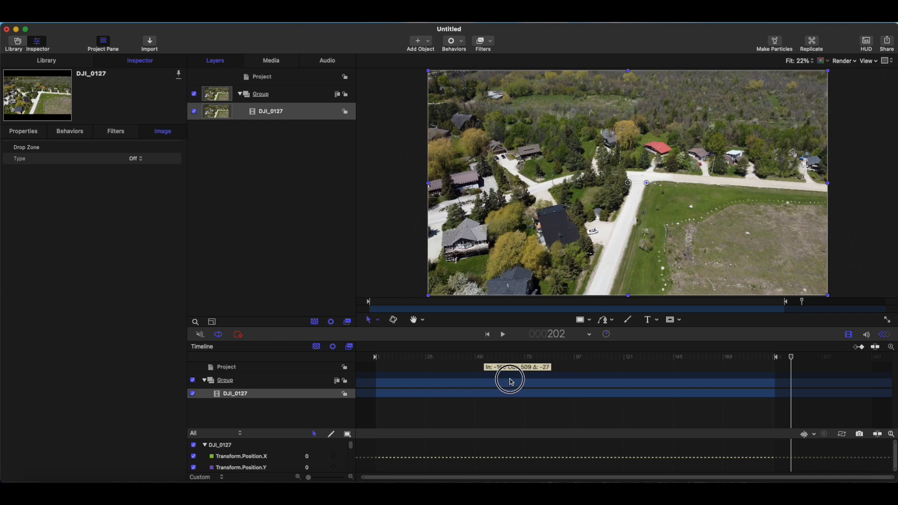
pyautogui.moveTo(790, 356); pyautogui.dragTo(388, 356)
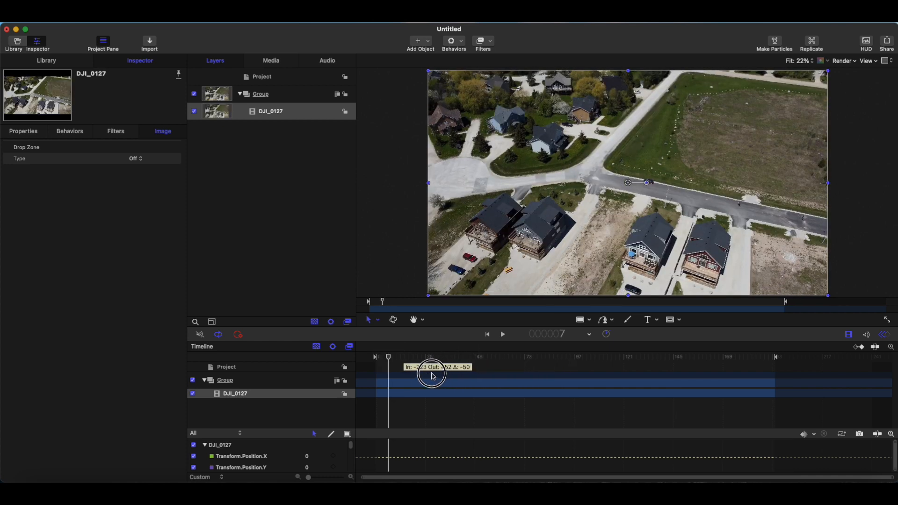
pyautogui.moveTo(432, 375); pyautogui.dragTo(328, 385)
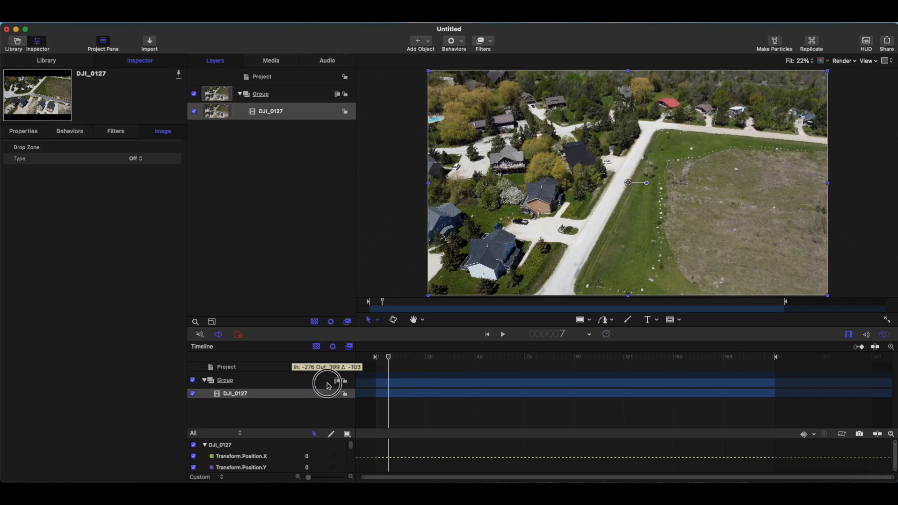
pyautogui.moveTo(327, 384); pyautogui.dragTo(299, 388)
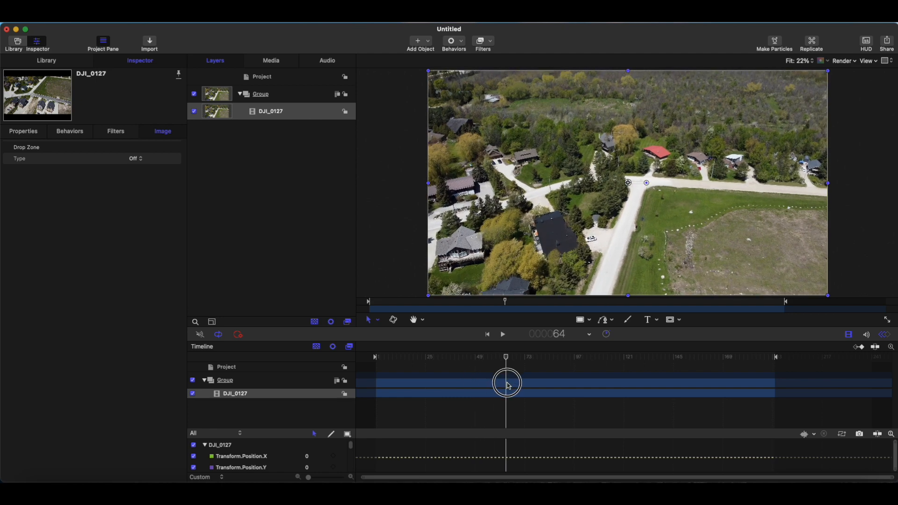
pyautogui.moveTo(506, 383); pyautogui.dragTo(647, 381)
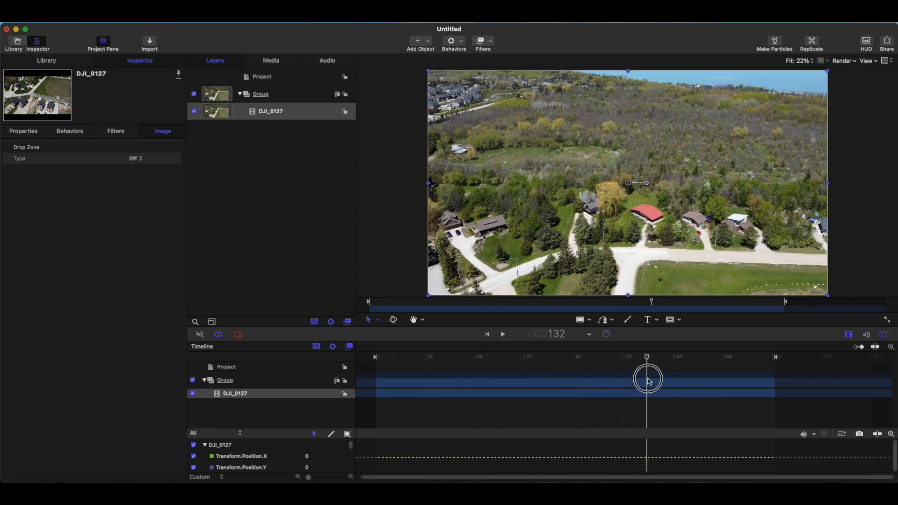
pyautogui.moveTo(647, 377); pyautogui.dragTo(543, 378)
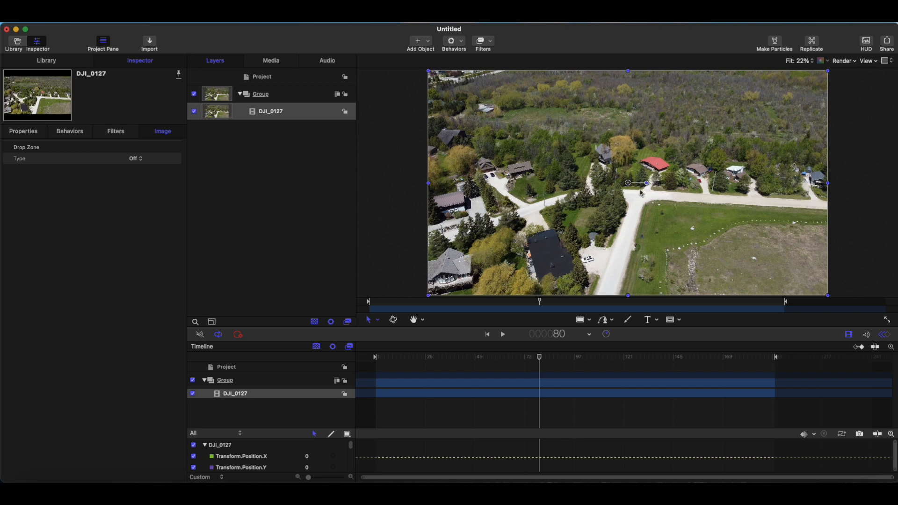
pyautogui.moveTo(632, 286)
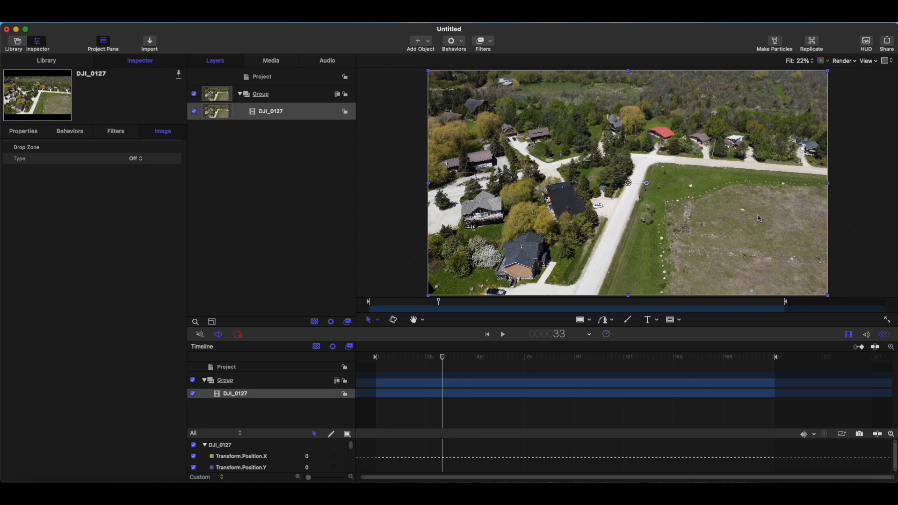
pyautogui.moveTo(774, 235)
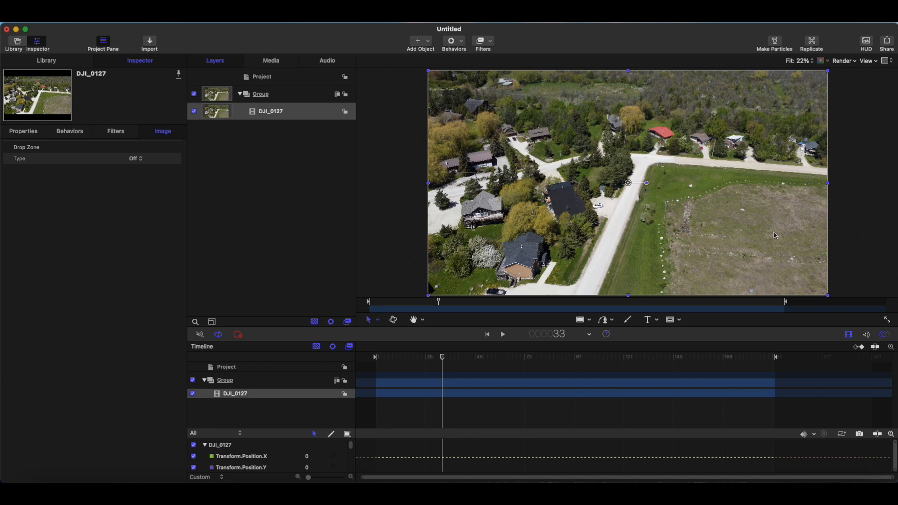
pyautogui.moveTo(458, 341)
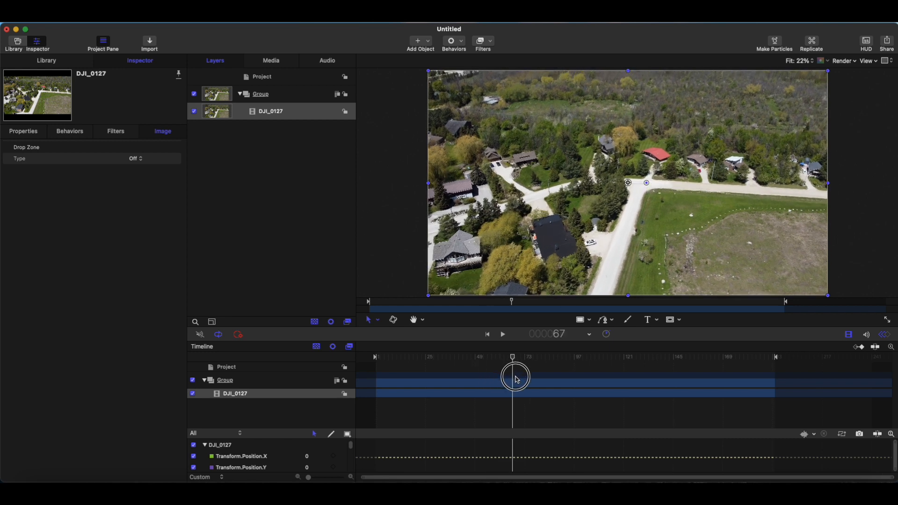
pyautogui.moveTo(513, 377); pyautogui.dragTo(583, 377)
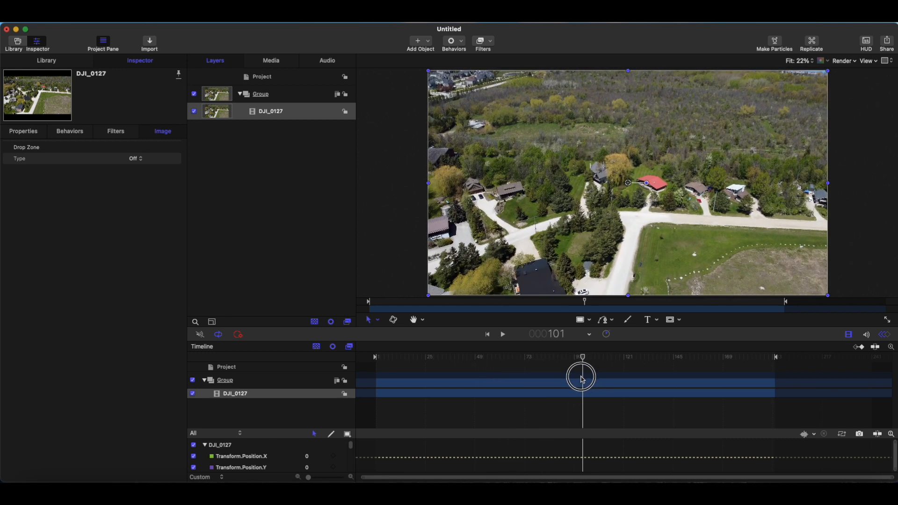
pyautogui.moveTo(581, 377); pyautogui.dragTo(432, 395)
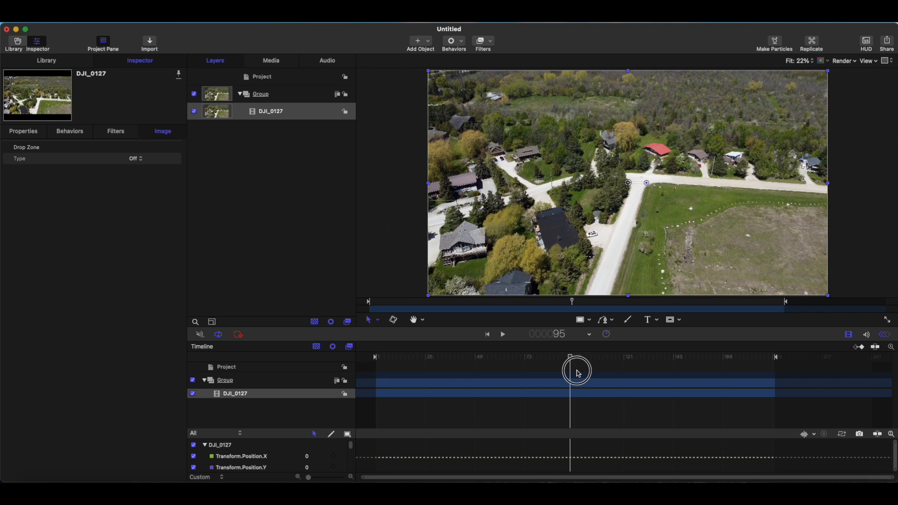
pyautogui.moveTo(571, 356); pyautogui.dragTo(634, 356)
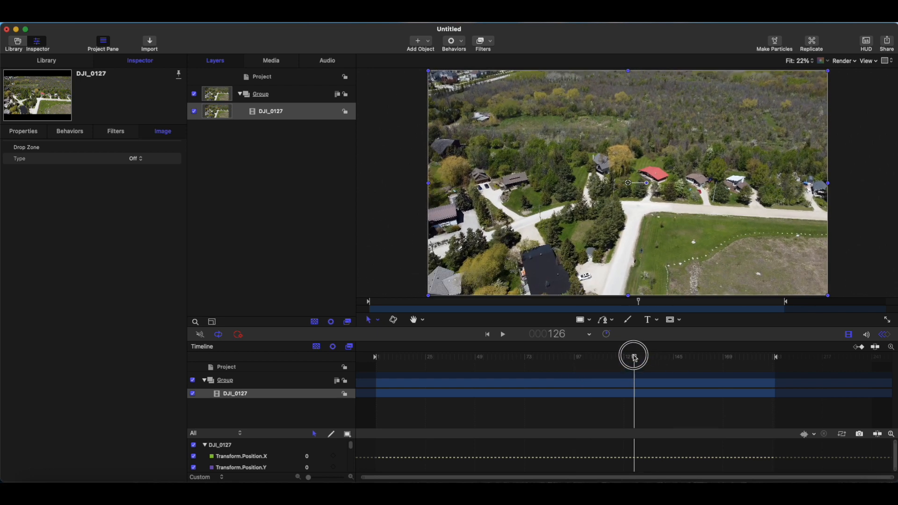
pyautogui.moveTo(634, 355); pyautogui.dragTo(627, 357)
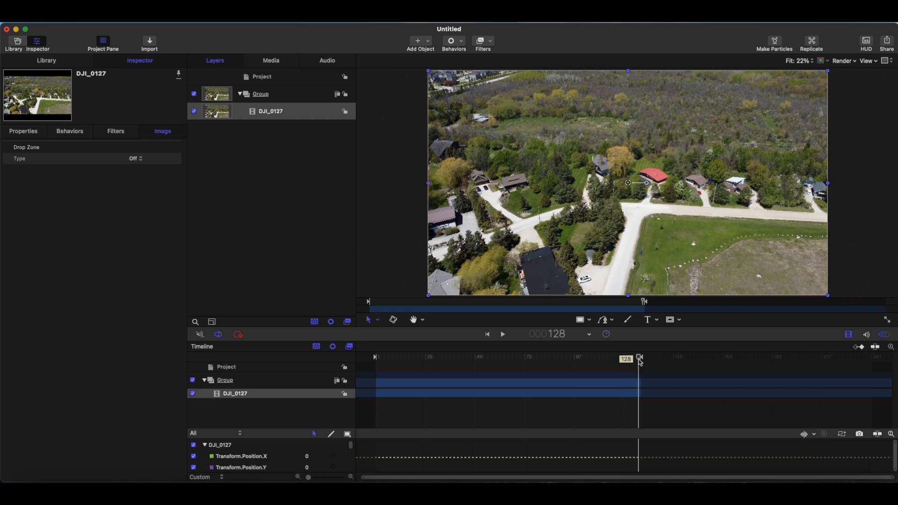
# End the play range at frame 149 and select the DJI_0127 footage layer.
pyautogui.moveTo(639, 356); pyautogui.dragTo(627, 357)
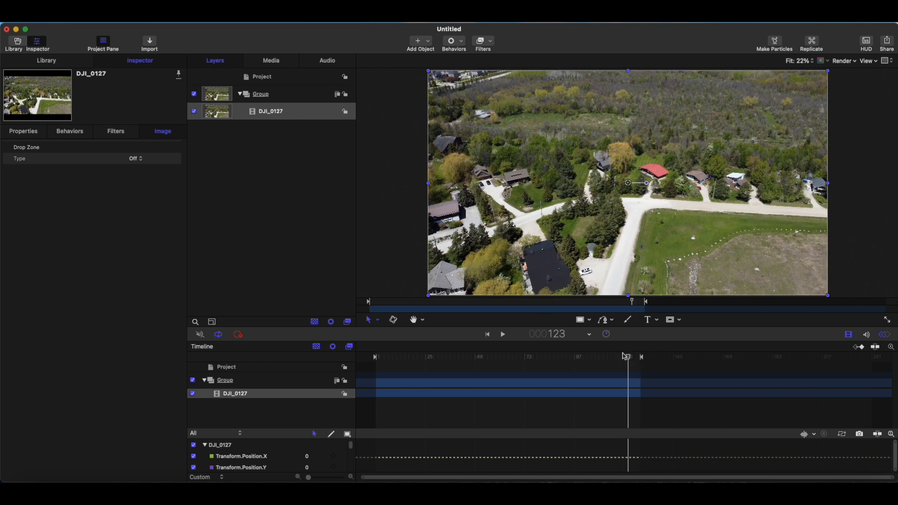
pyautogui.moveTo(647, 360)
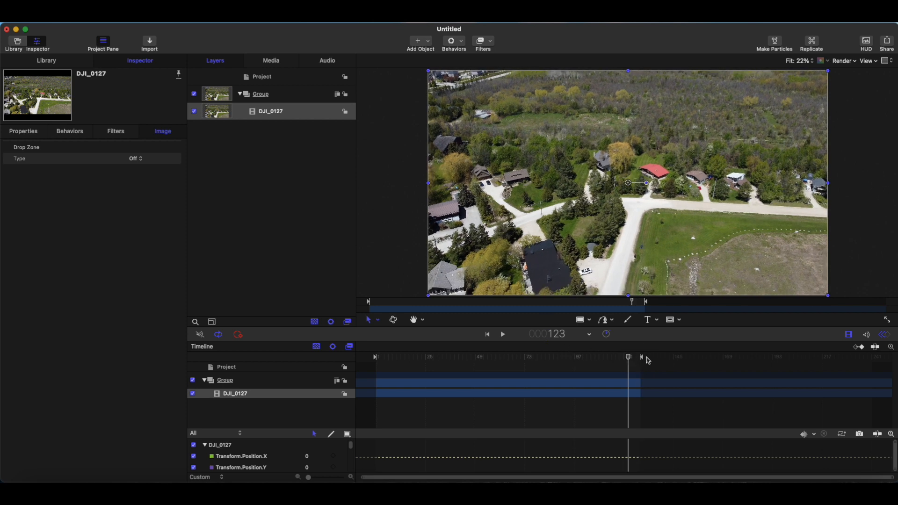
pyautogui.moveTo(627, 356); pyautogui.dragTo(682, 367)
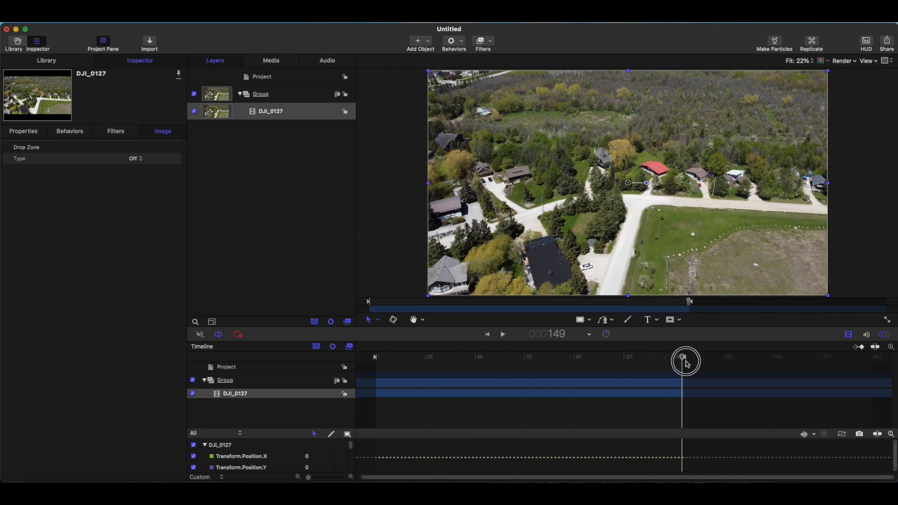
pyautogui.moveTo(684, 357); pyautogui.dragTo(393, 357)
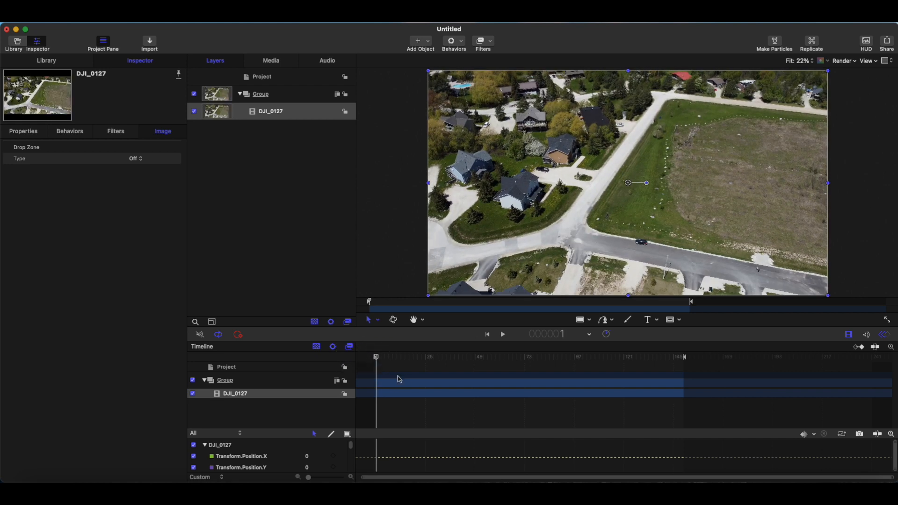
pyautogui.moveTo(383, 395)
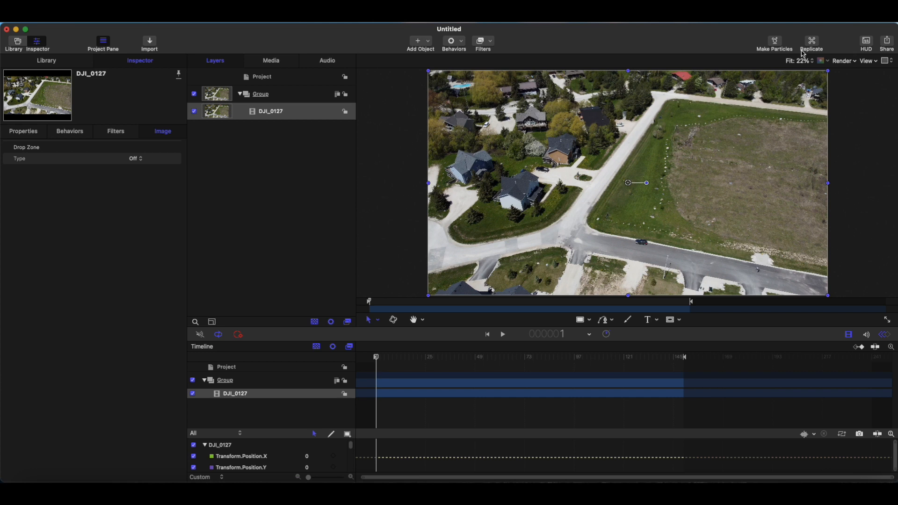
pyautogui.moveTo(240, 59)
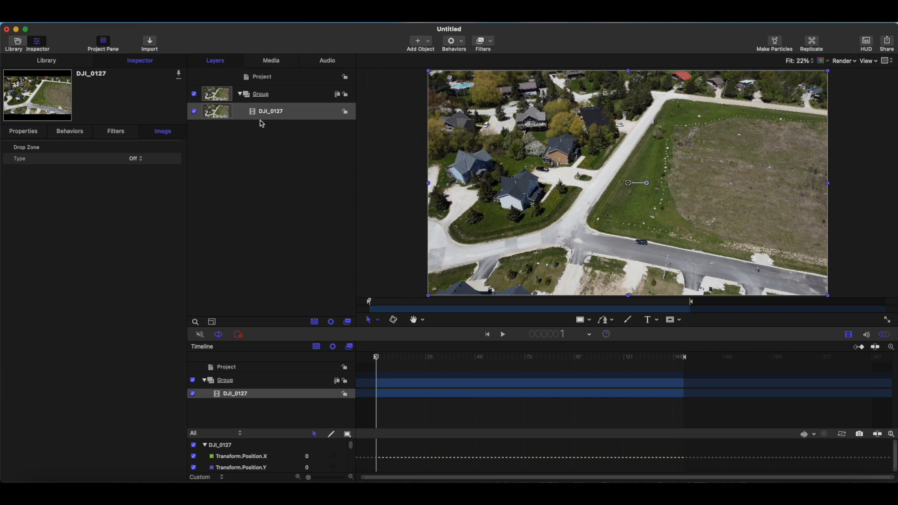
pyautogui.click(270, 112)
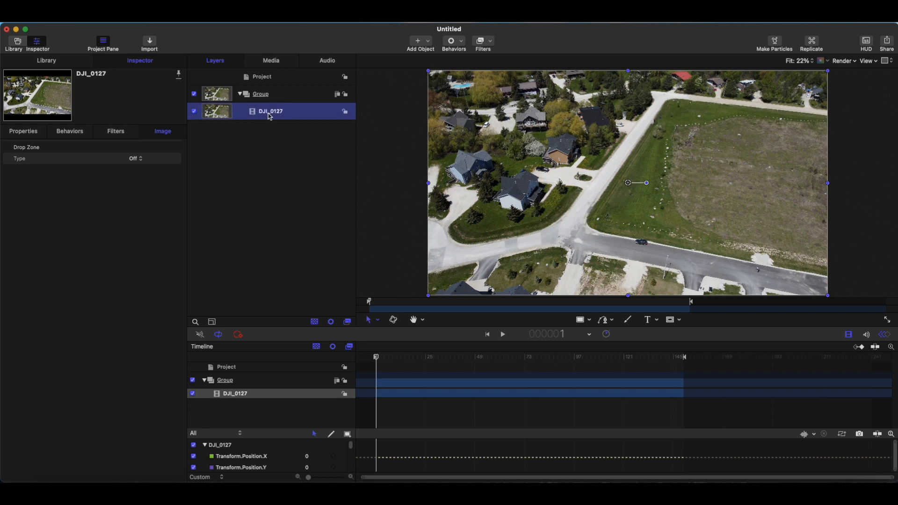
pyautogui.moveTo(255, 113)
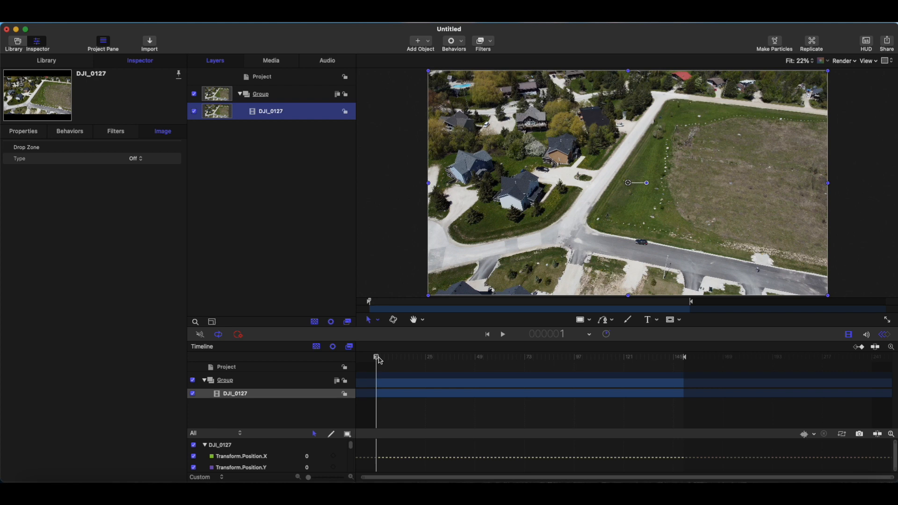
pyautogui.moveTo(375, 365)
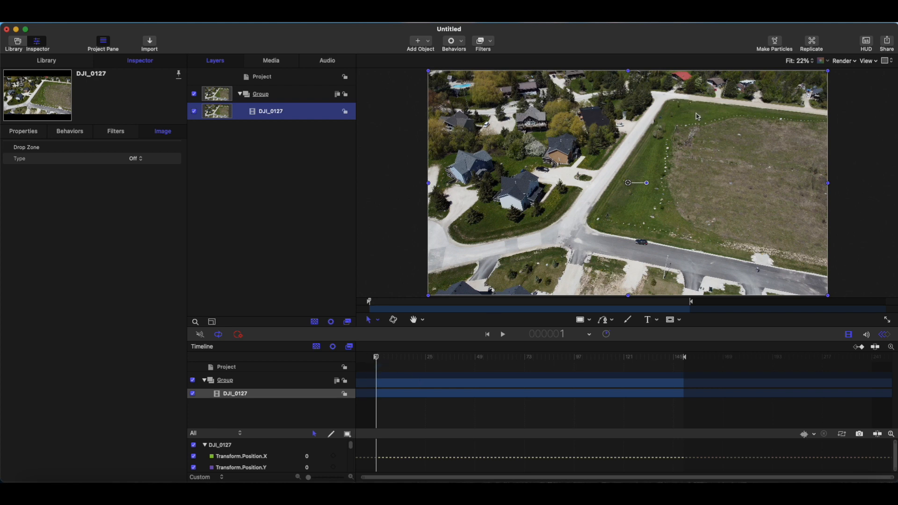
pyautogui.moveTo(366, 261)
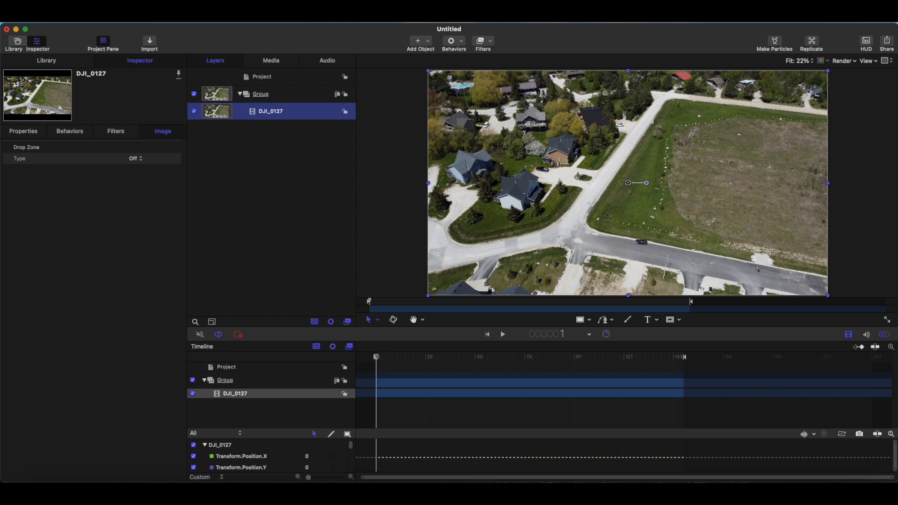
pyautogui.moveTo(672, 101)
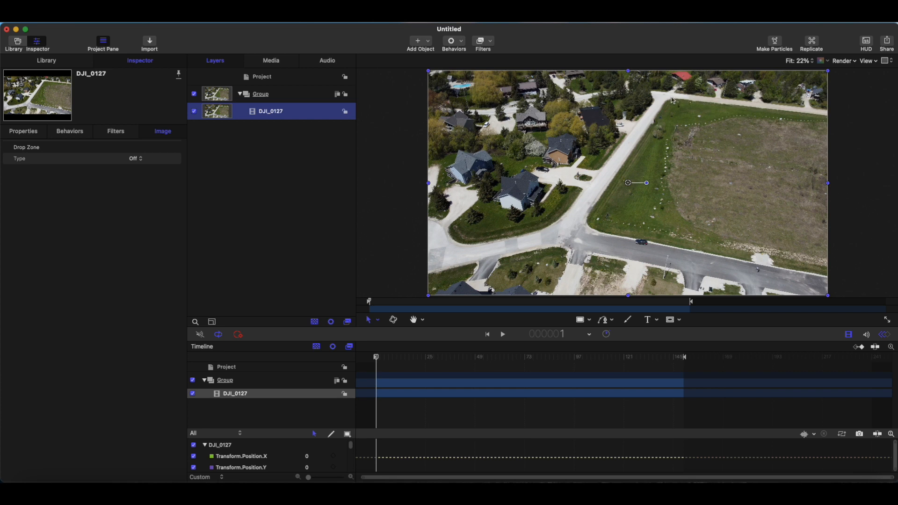
pyautogui.moveTo(739, 168)
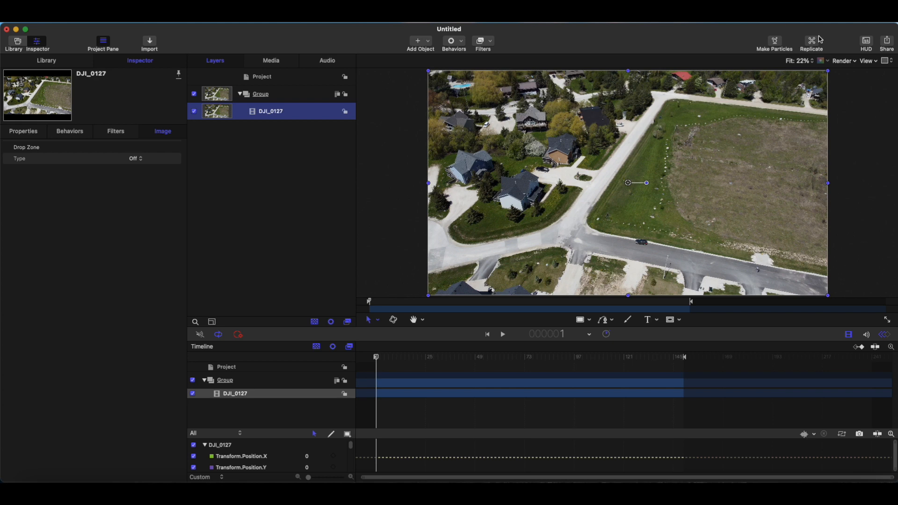
pyautogui.moveTo(496, 99)
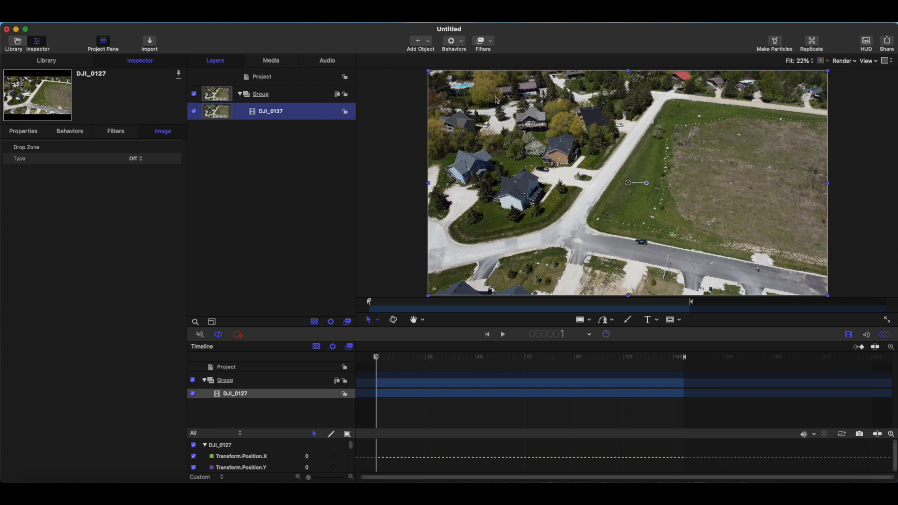
pyautogui.moveTo(655, 142)
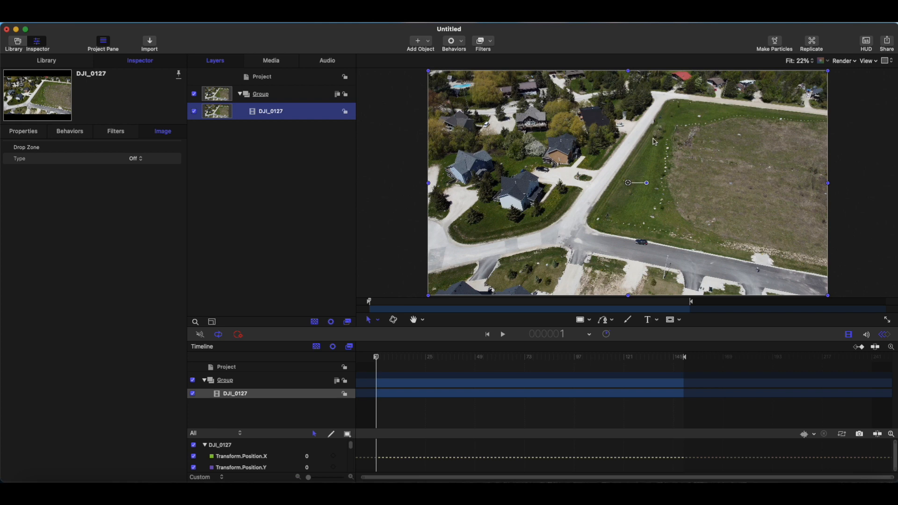
pyautogui.moveTo(710, 117)
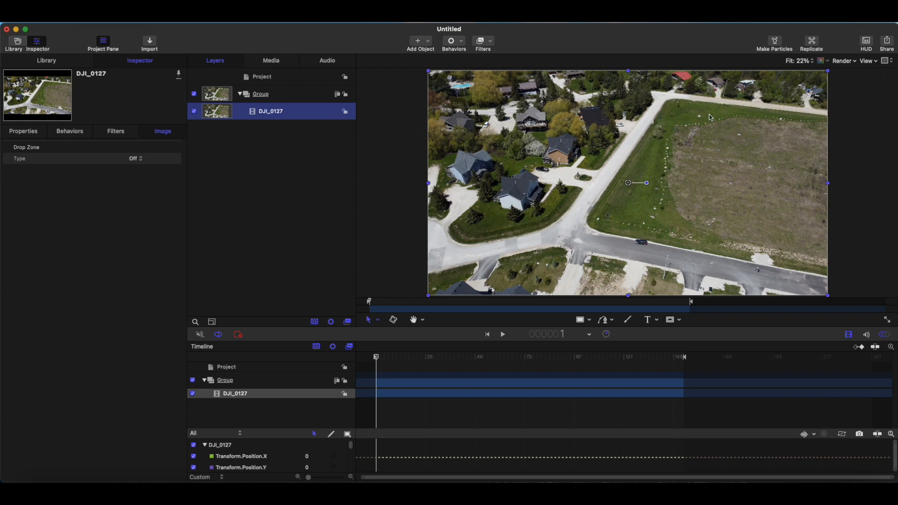
pyautogui.moveTo(410, 384)
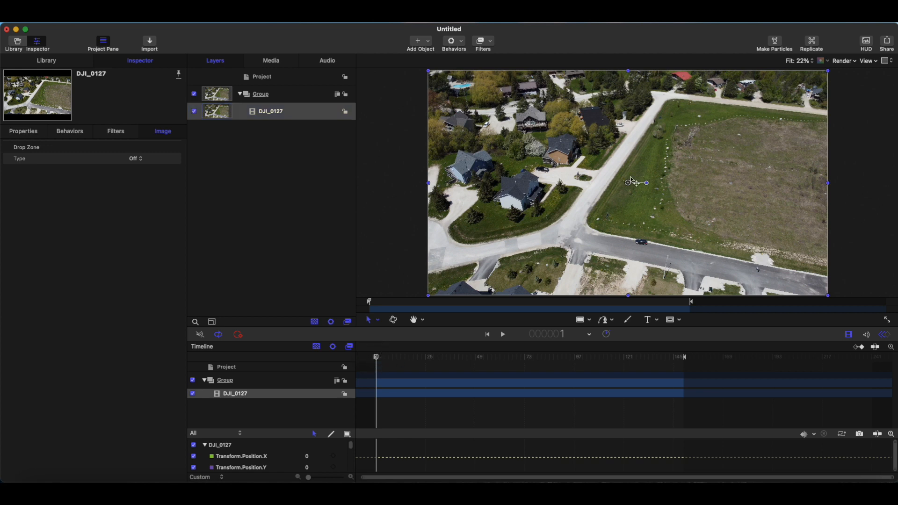
pyautogui.moveTo(385, 166)
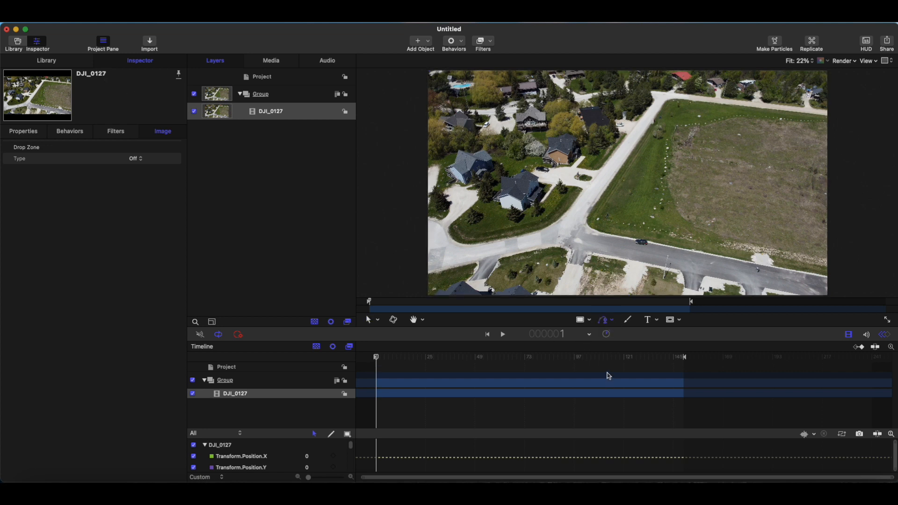
pyautogui.moveTo(364, 366)
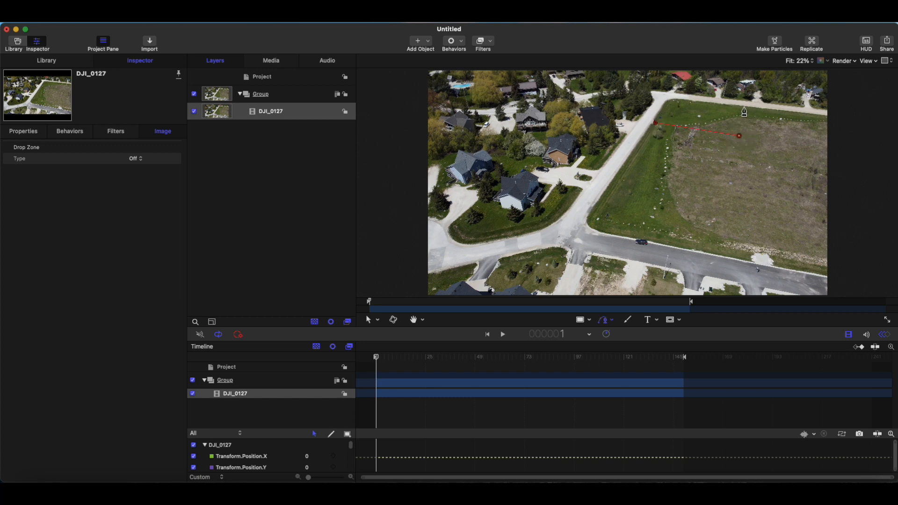
# Trace the four corner points of the lot outline near the road.
pyautogui.moveTo(742, 136); pyautogui.dragTo(743, 108)
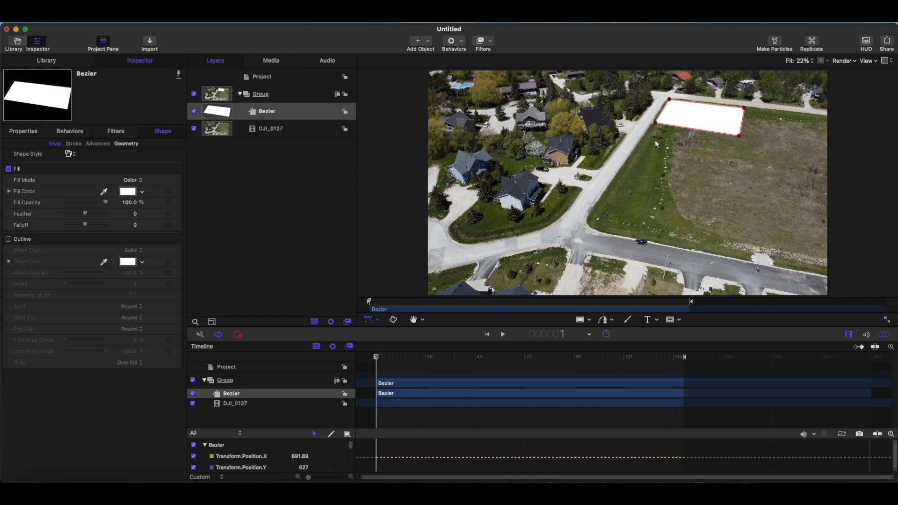
pyautogui.moveTo(388, 365)
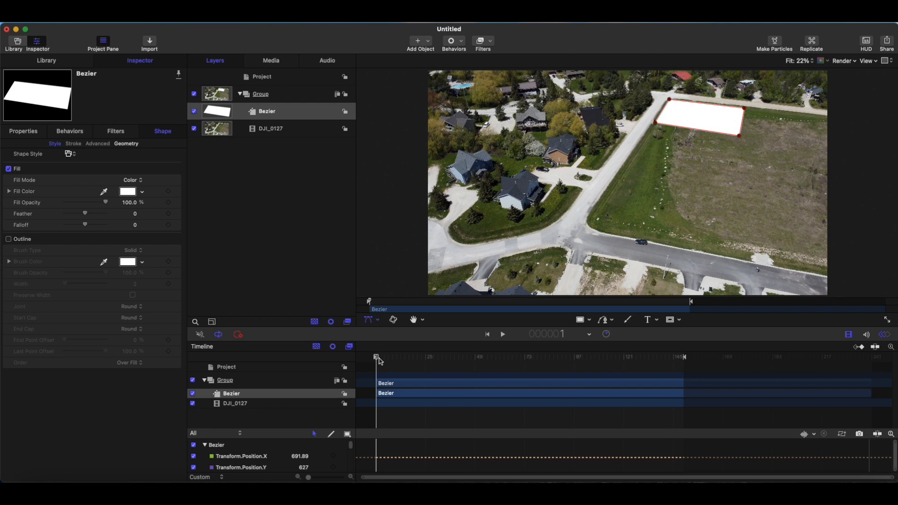
pyautogui.moveTo(229, 204)
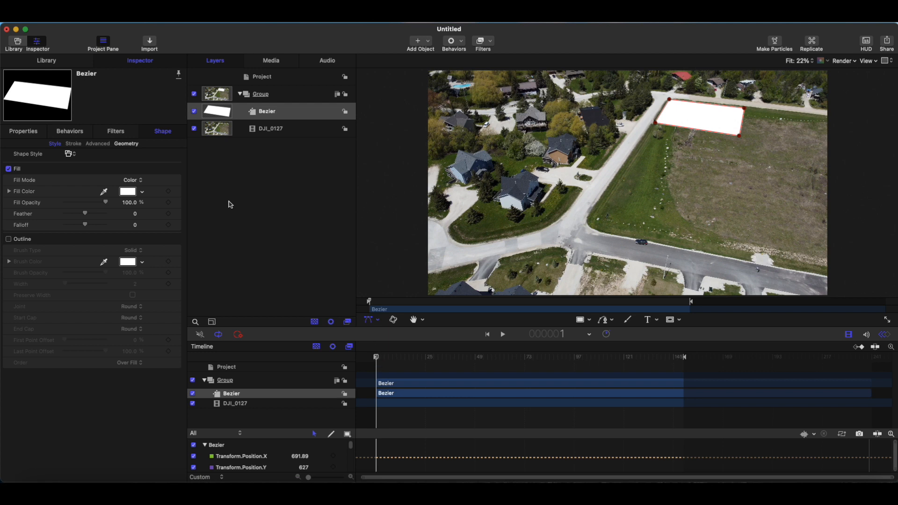
pyautogui.moveTo(15, 163)
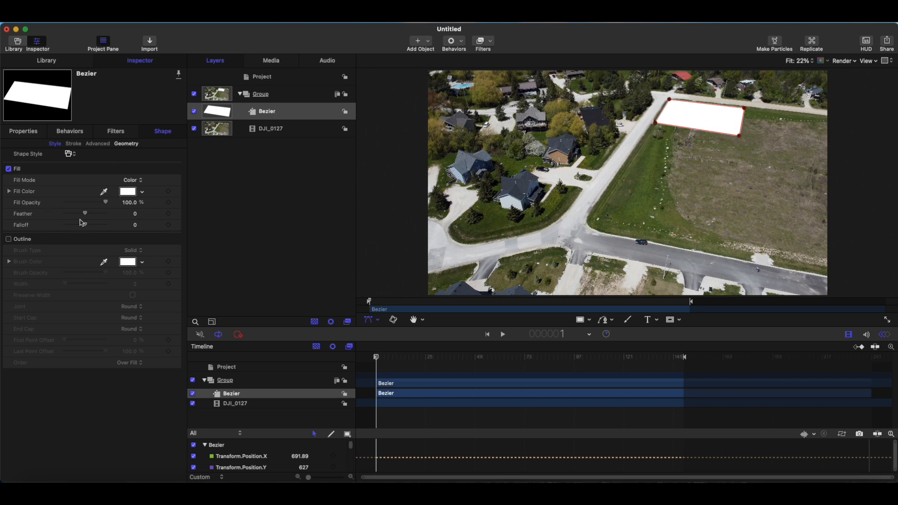
# Lower the Bezier shape's Fill Opacity from full to about 12 percent.
pyautogui.moveTo(105, 202); pyautogui.dragTo(76, 202)
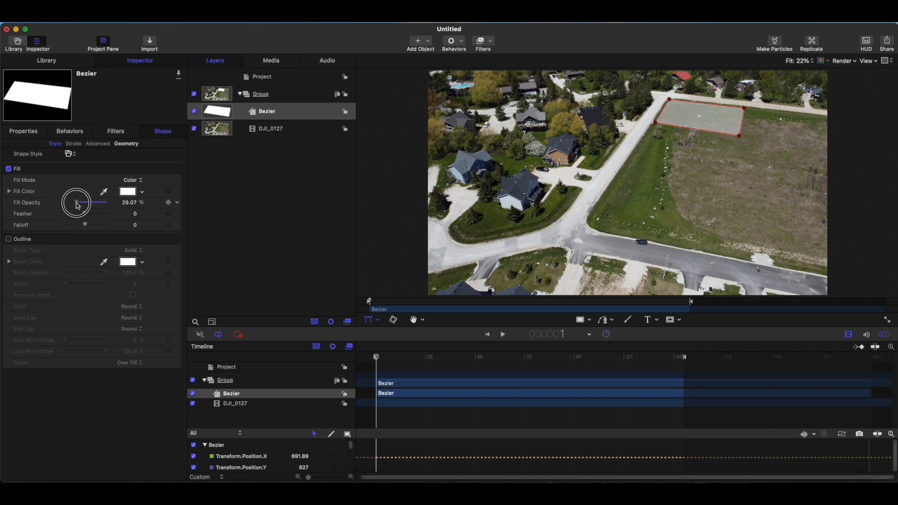
pyautogui.moveTo(76, 202); pyautogui.dragTo(67, 202)
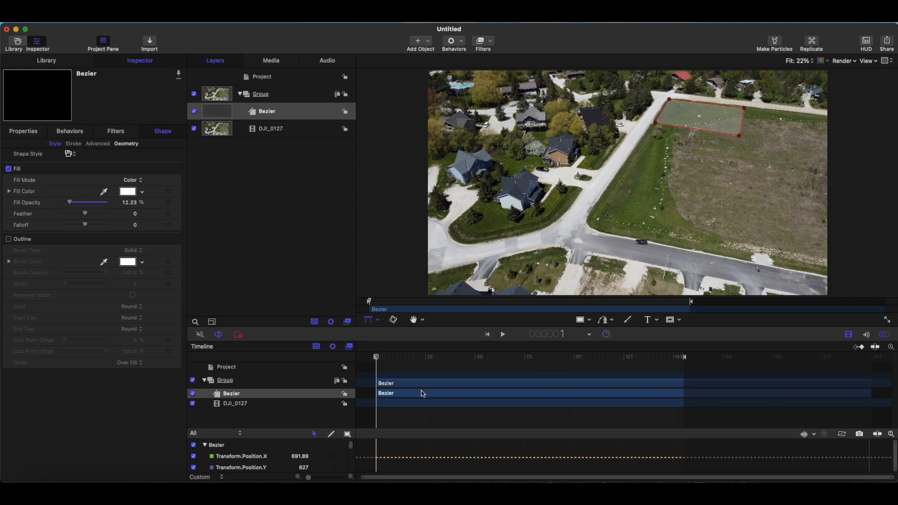
pyautogui.moveTo(704, 102)
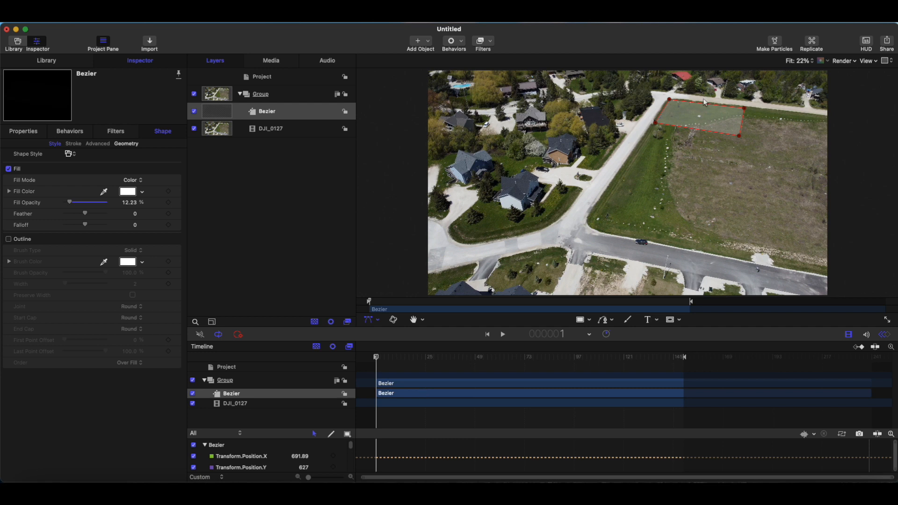
pyautogui.moveTo(29, 130)
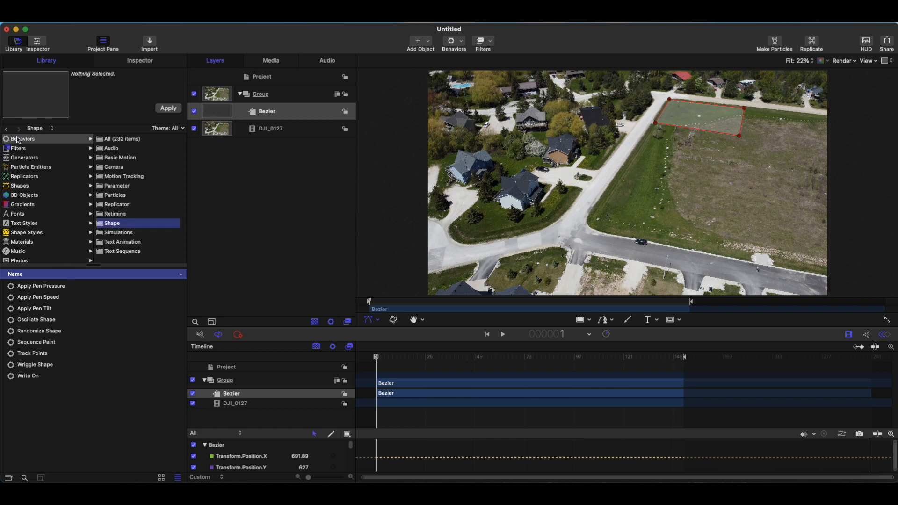
pyautogui.moveTo(538, 382)
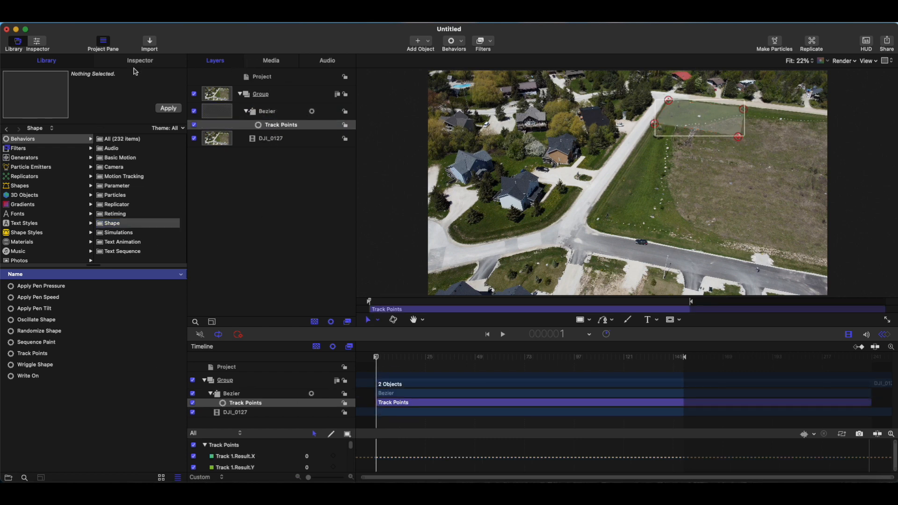
# Show the new Track Points behavior's settings in the Inspector.
pyautogui.click(140, 60)
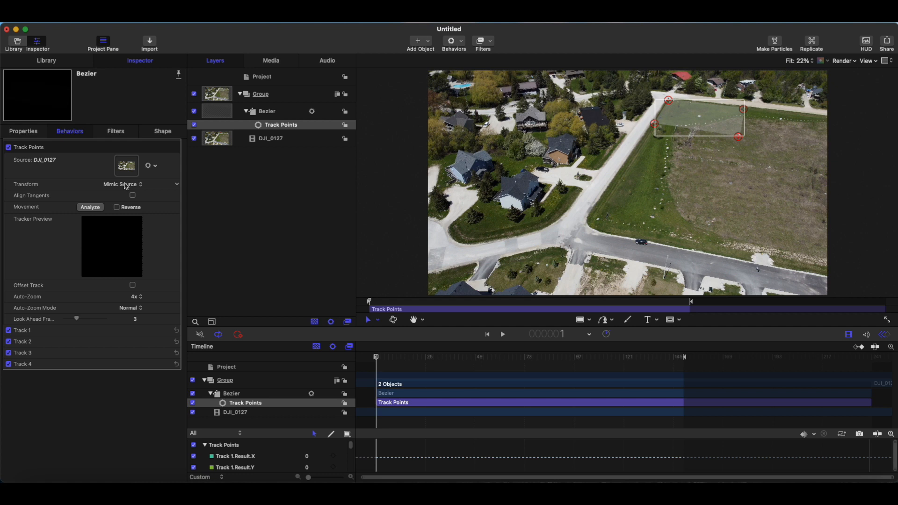
# Check the Transform pop-up and keep Mimic Source as the tracker's transform mode.
pyautogui.click(122, 184)
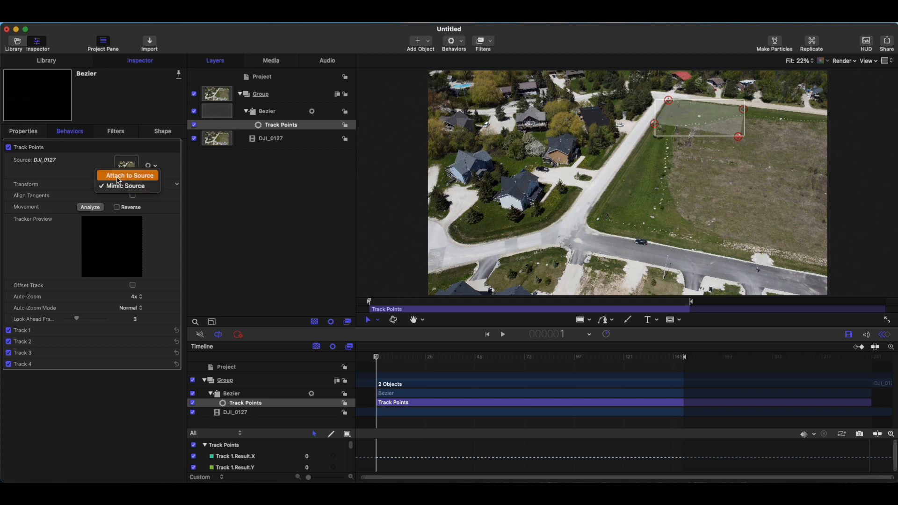
pyautogui.moveTo(280, 34)
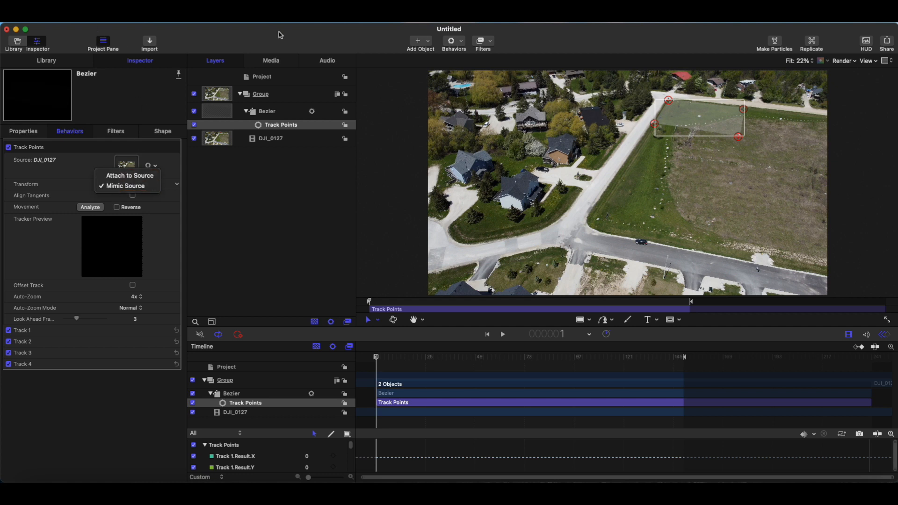
pyautogui.click(124, 185)
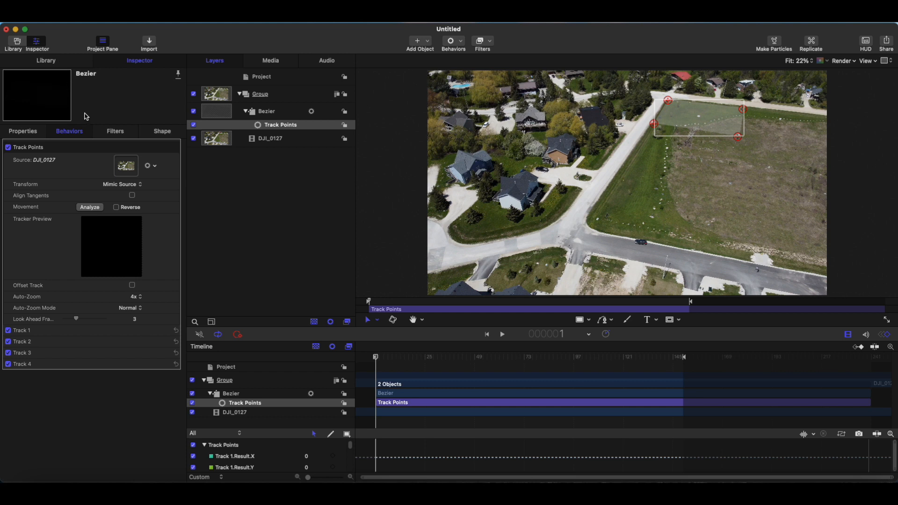
pyautogui.moveTo(121, 214)
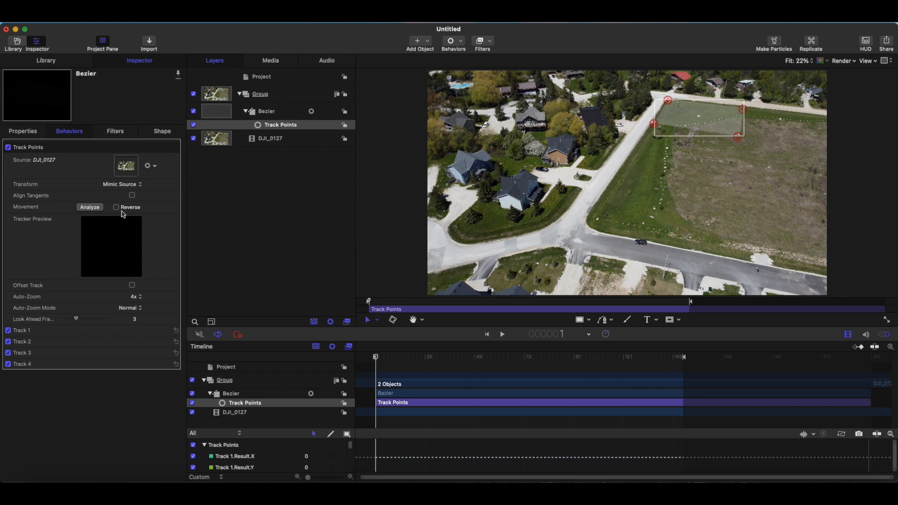
pyautogui.moveTo(658, 125)
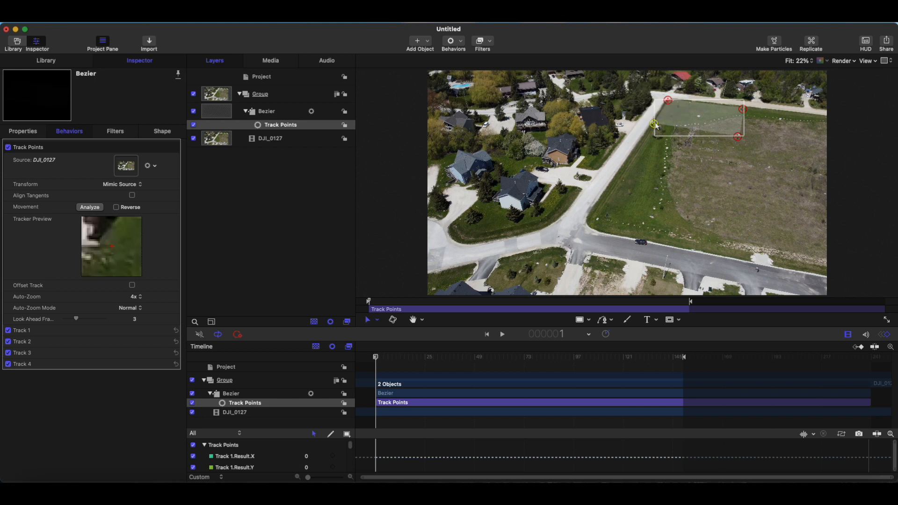
pyautogui.moveTo(155, 259)
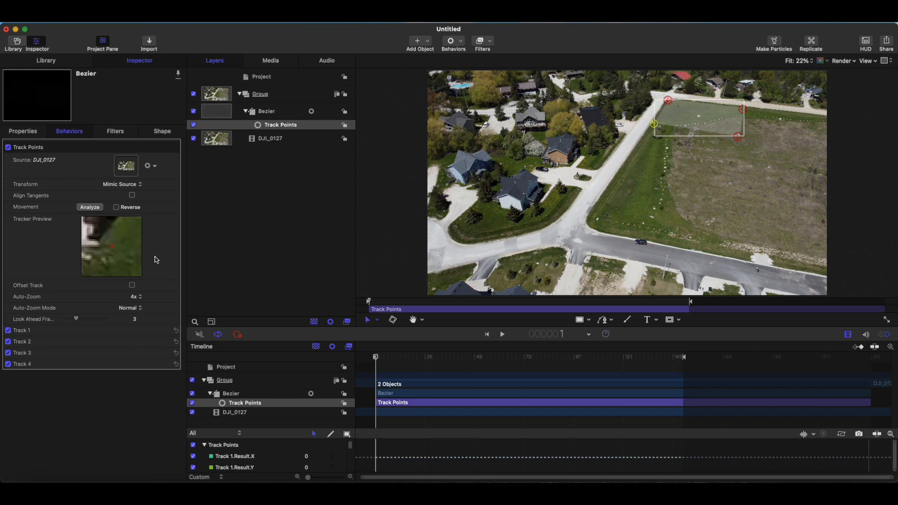
pyautogui.moveTo(92, 250)
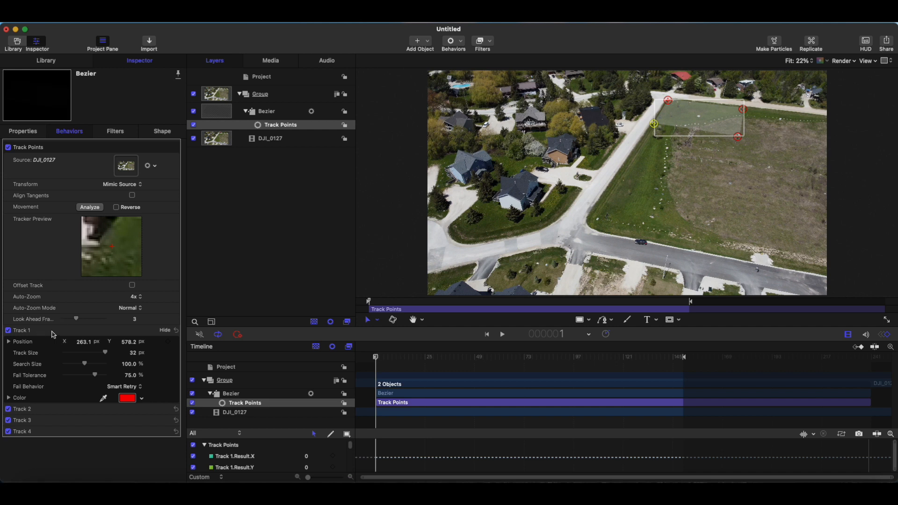
pyautogui.moveTo(663, 152)
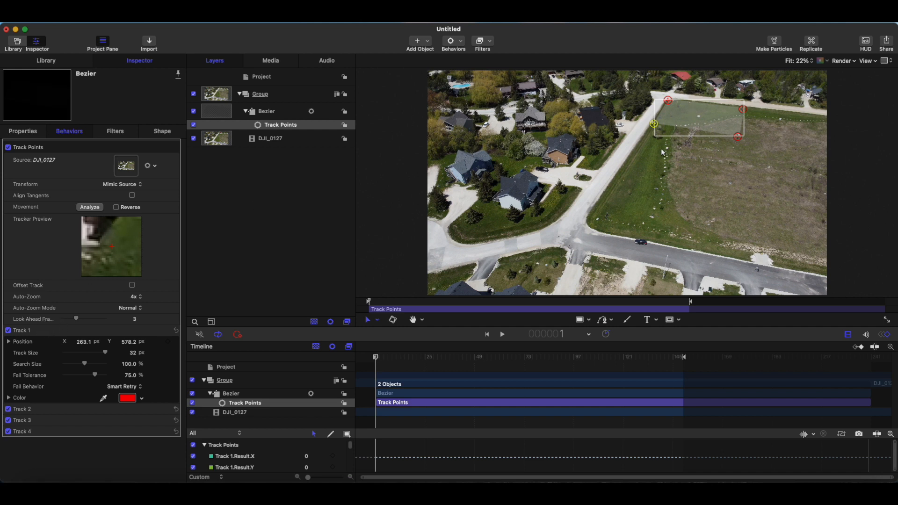
pyautogui.moveTo(41, 409)
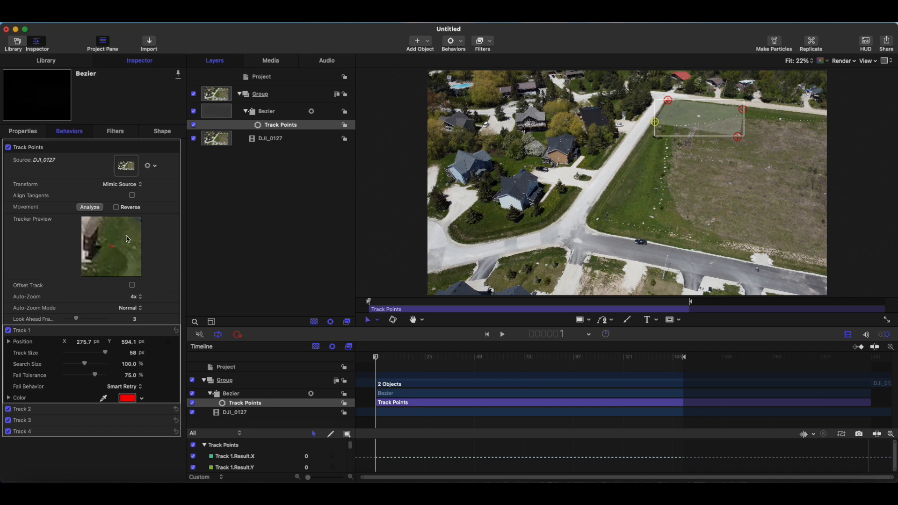
pyautogui.moveTo(120, 242)
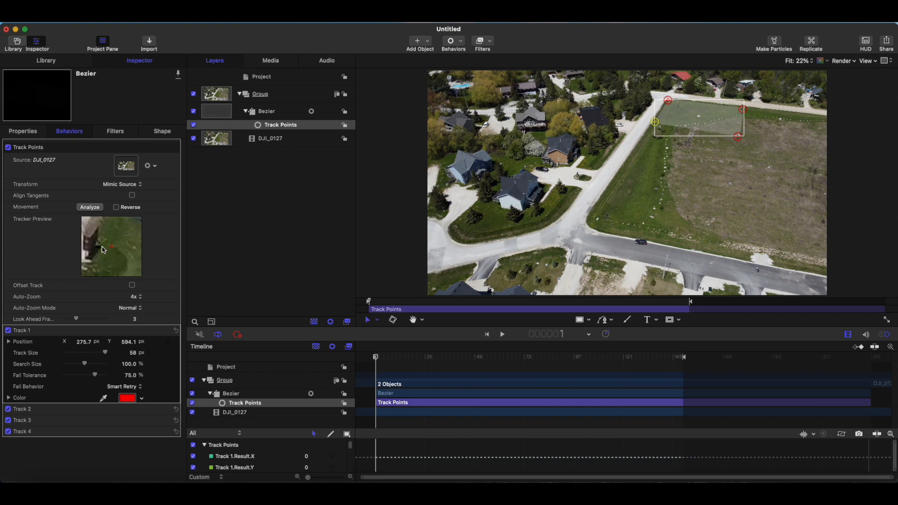
pyautogui.moveTo(141, 223)
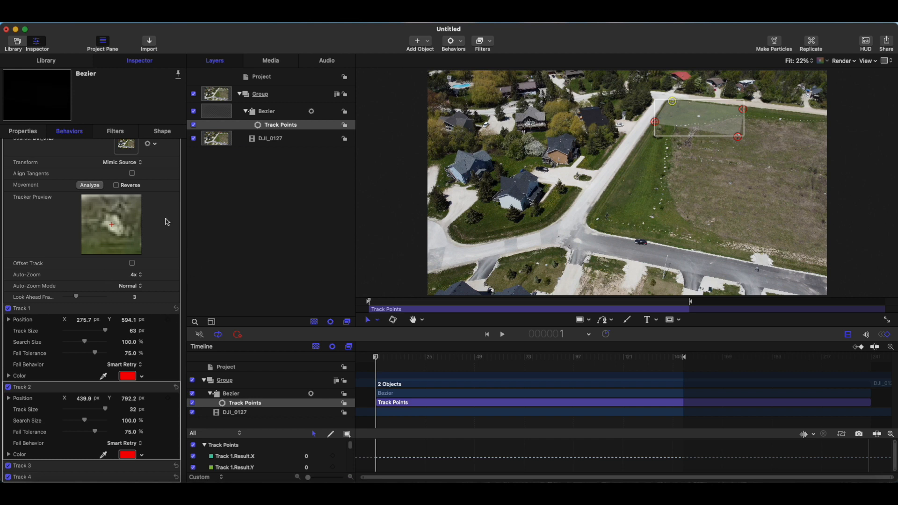
pyautogui.moveTo(144, 240)
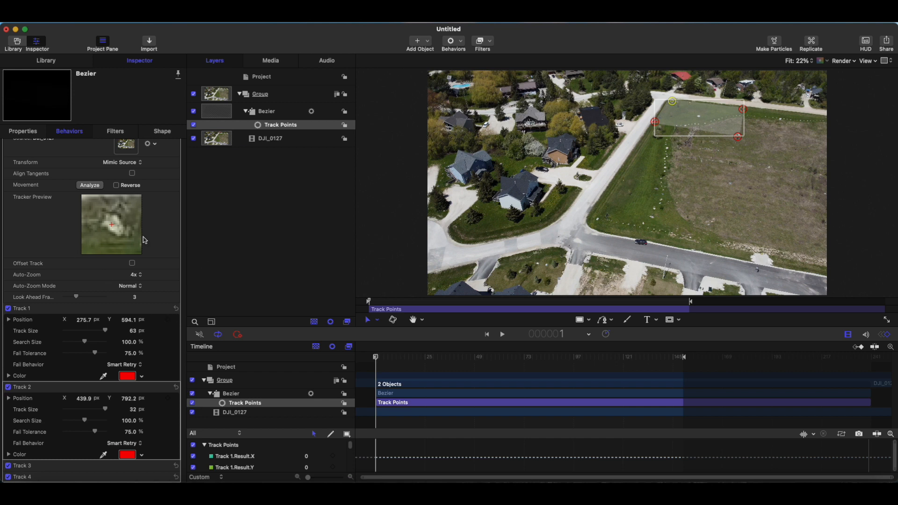
pyautogui.moveTo(755, 263)
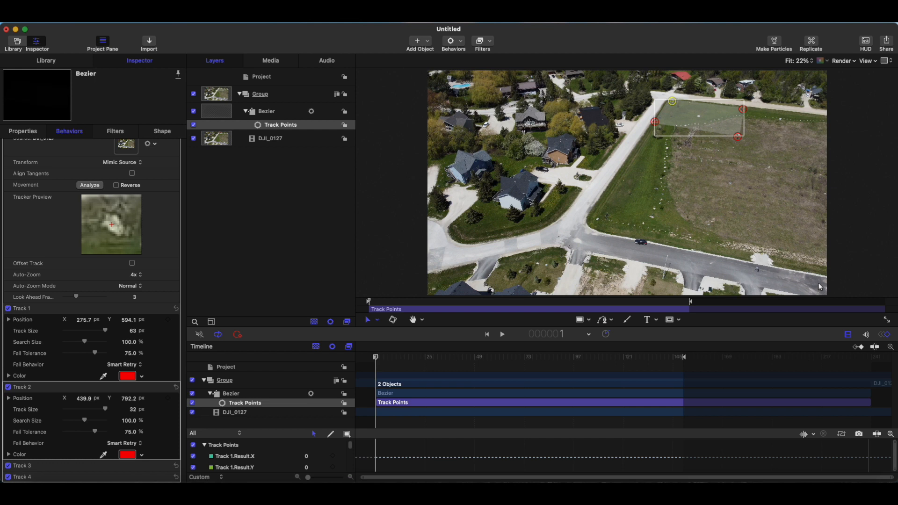
pyautogui.moveTo(795, 259)
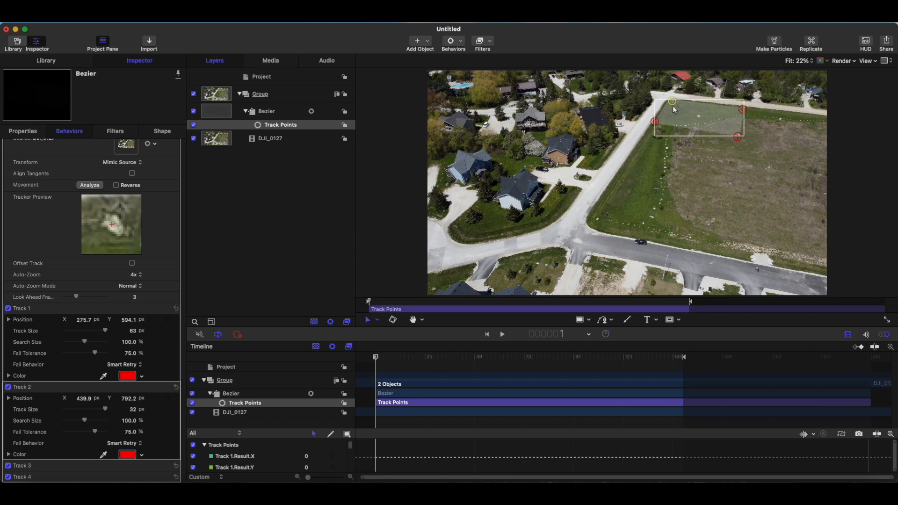
pyautogui.moveTo(249, 200)
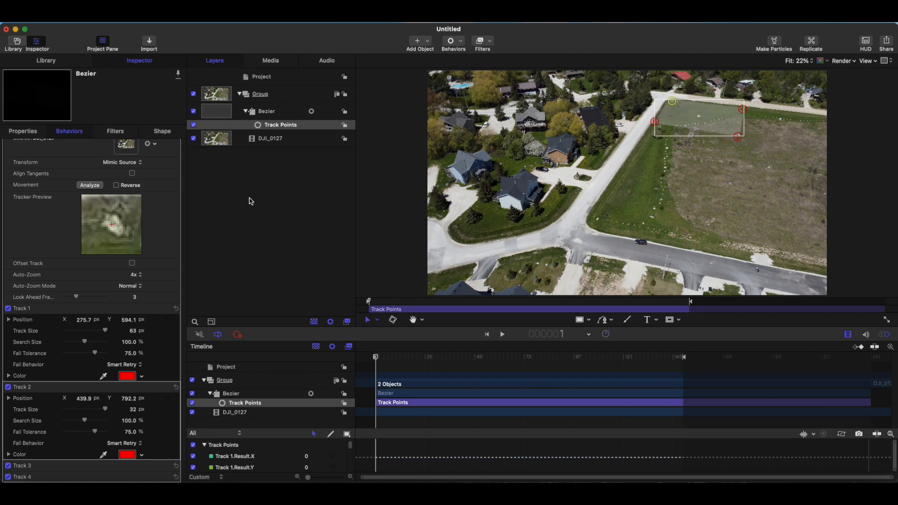
pyautogui.moveTo(94, 222)
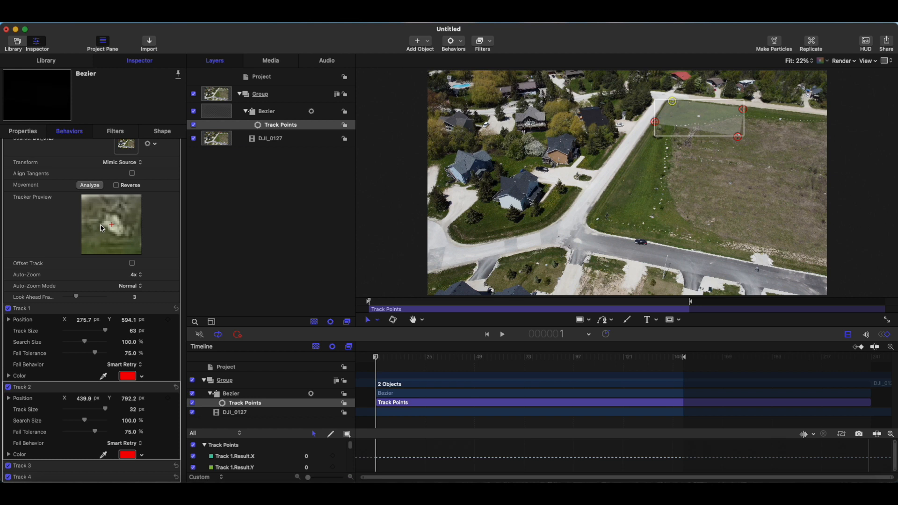
pyautogui.moveTo(115, 223)
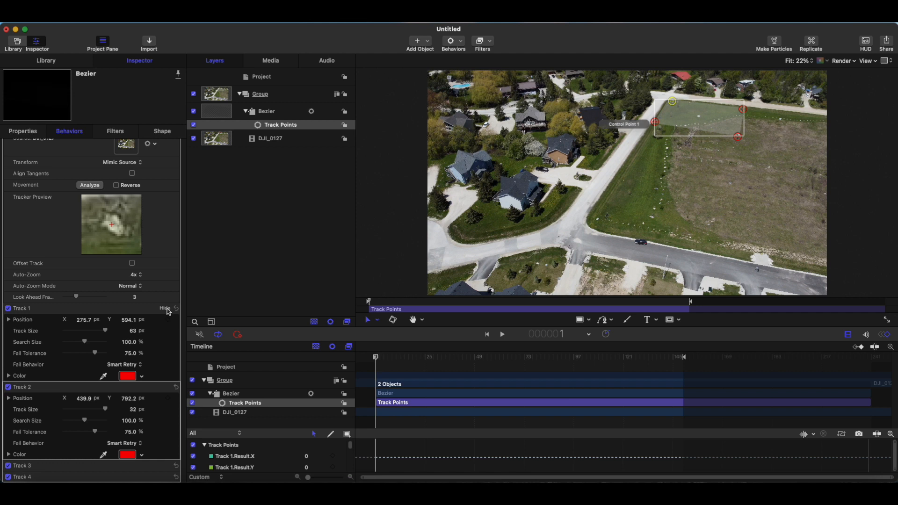
# Hide the Track 1 and Track 2 settings and expand Track 4's settings.
pyautogui.click(165, 308)
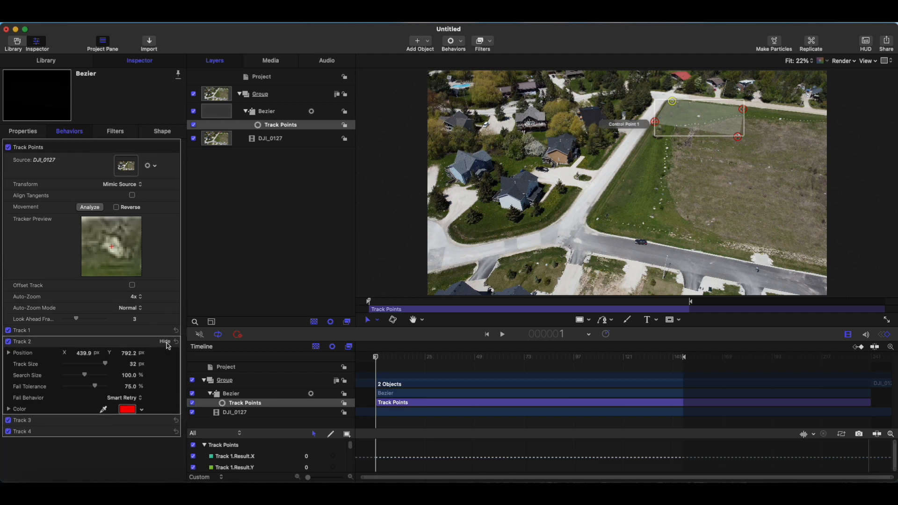
pyautogui.click(165, 341)
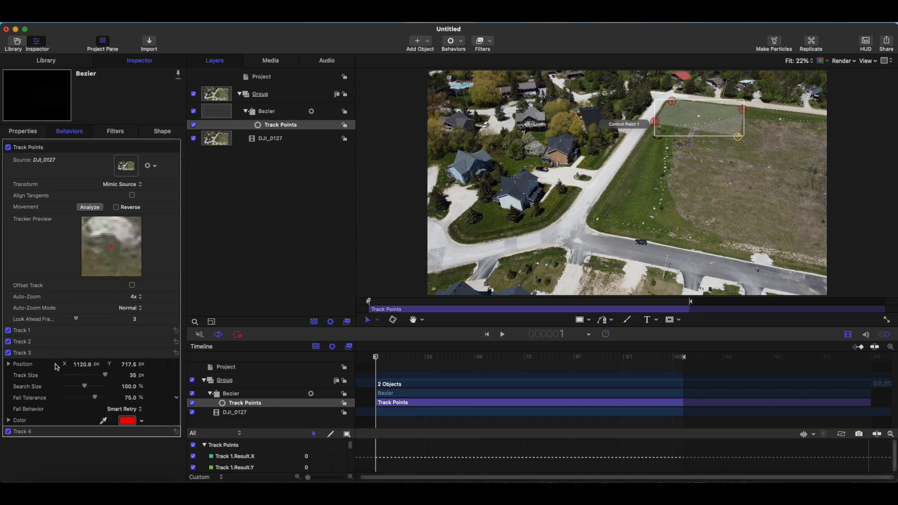
pyautogui.moveTo(120, 231)
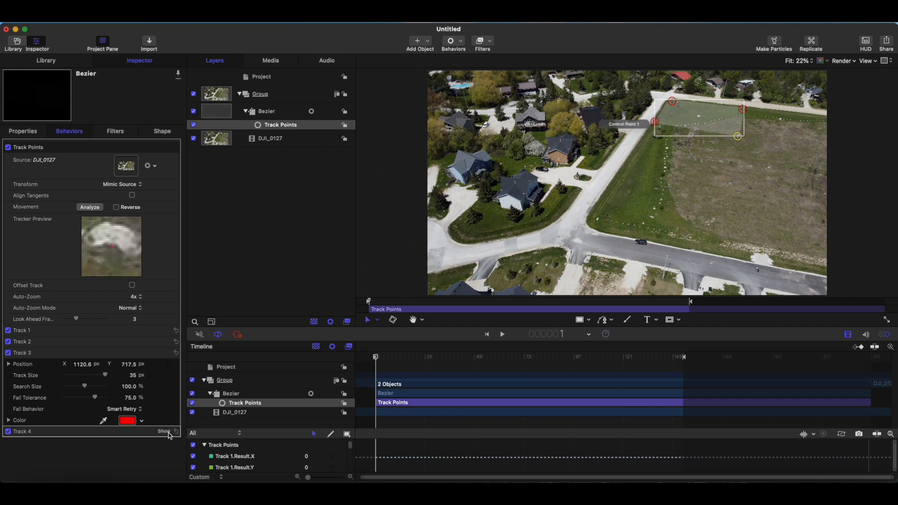
pyautogui.click(165, 431)
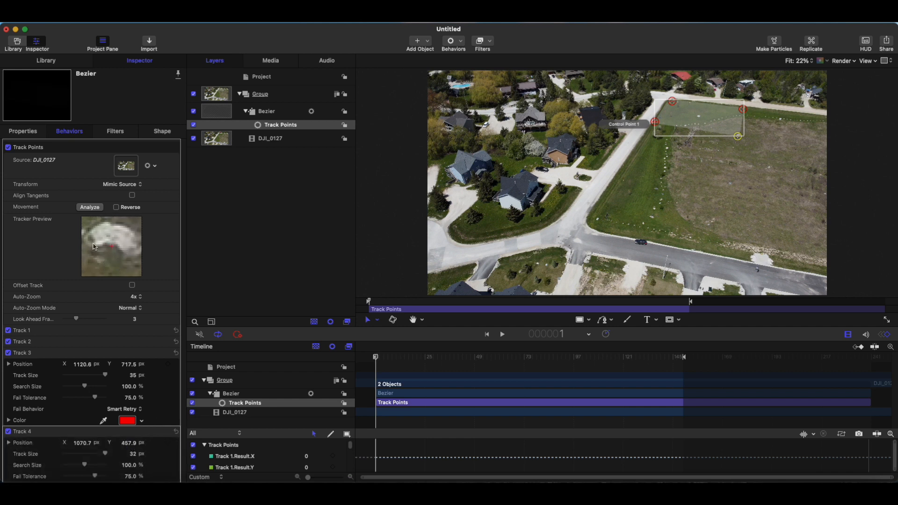
pyautogui.moveTo(97, 231)
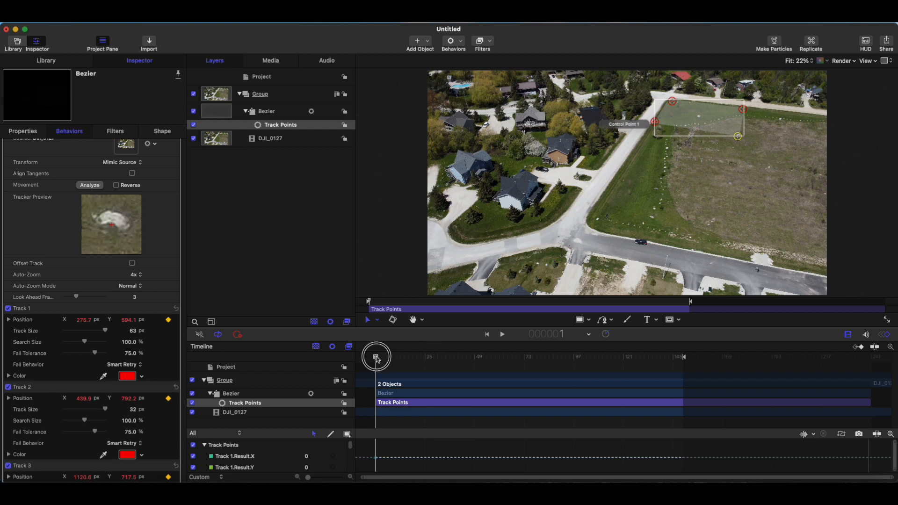
# At the clip's last frame, place Track 3 on the lot corner and run tracking analysis.
pyautogui.moveTo(376, 356); pyautogui.dragTo(682, 356)
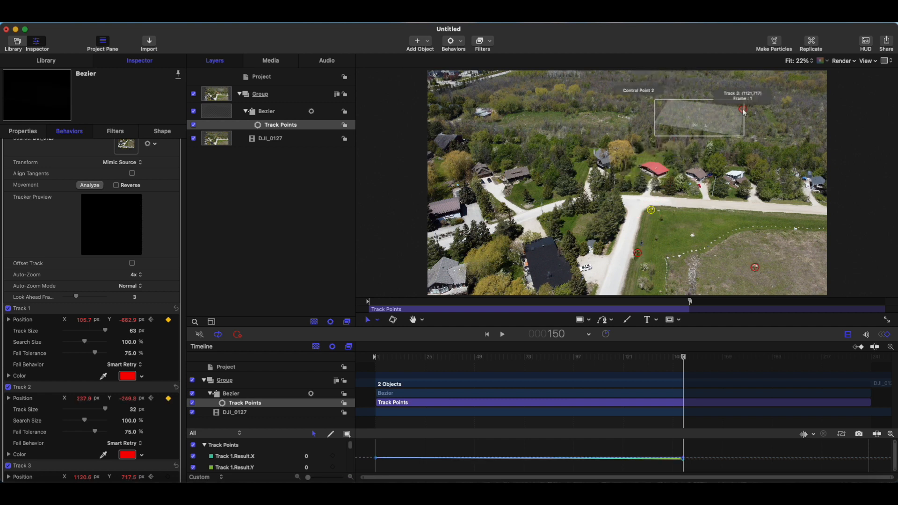
pyautogui.moveTo(740, 109); pyautogui.dragTo(748, 214)
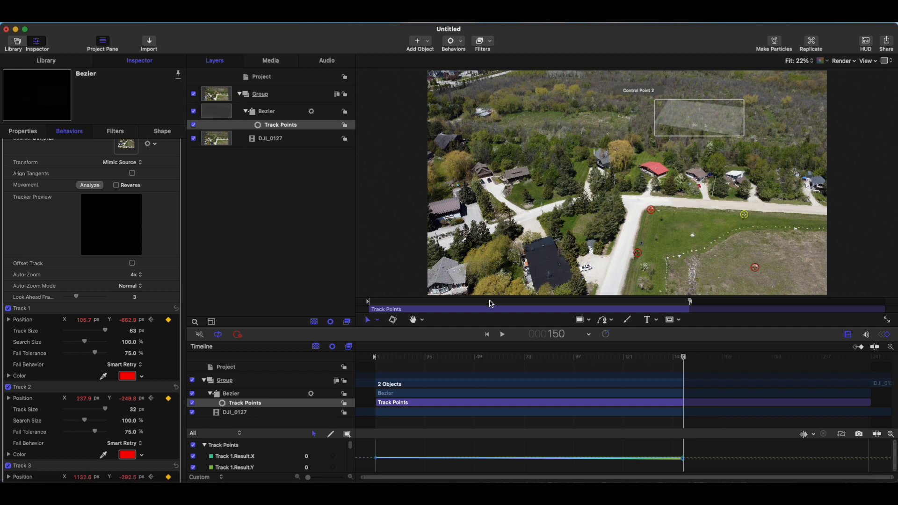
pyautogui.moveTo(173, 212)
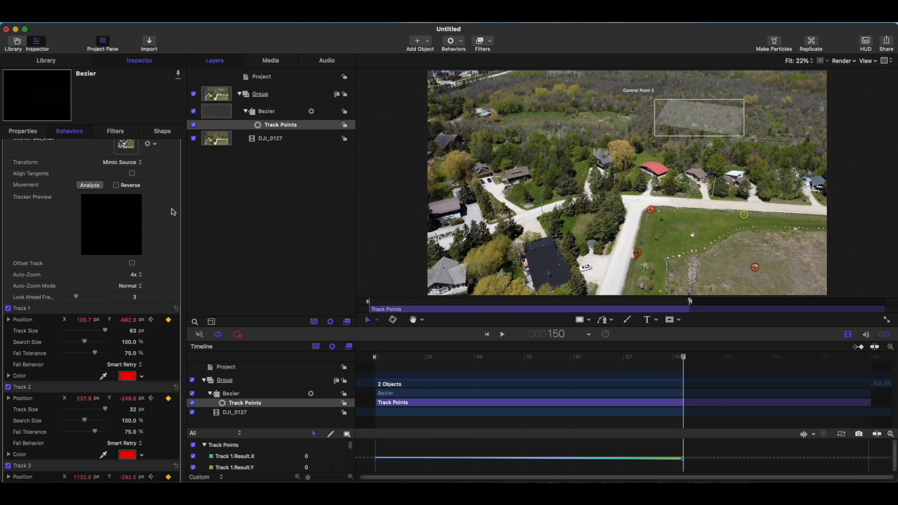
pyautogui.moveTo(683, 360)
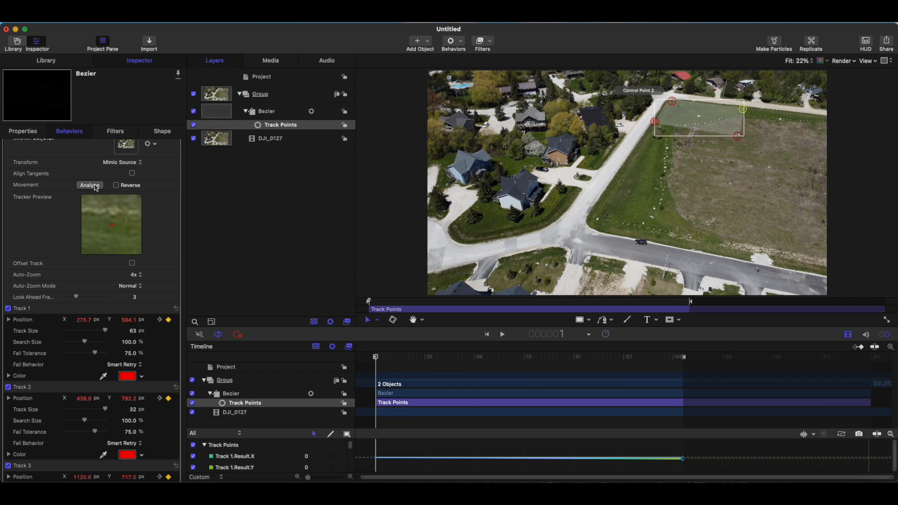
pyautogui.click(89, 186)
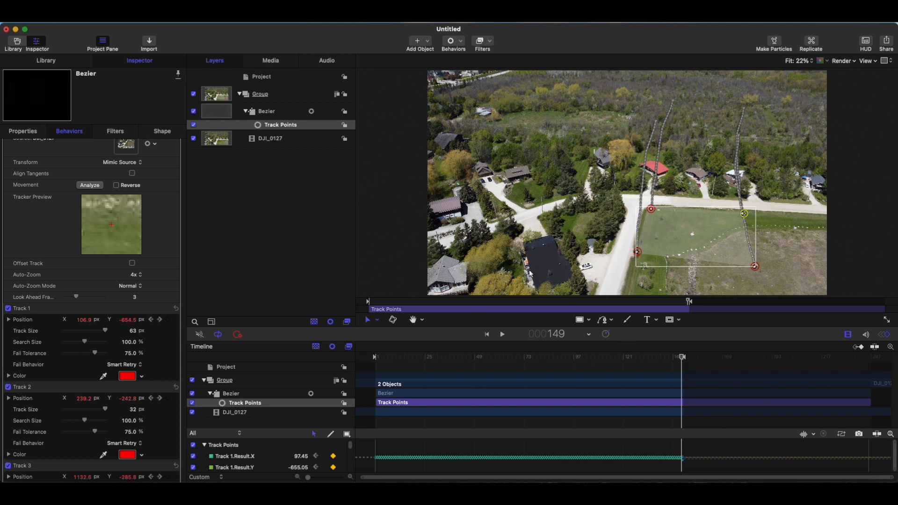
pyautogui.moveTo(105, 240)
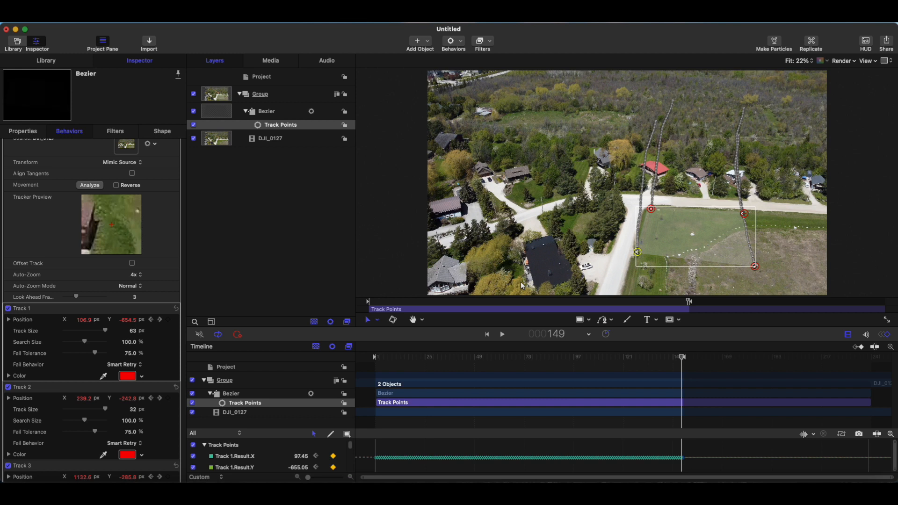
pyautogui.moveTo(106, 226)
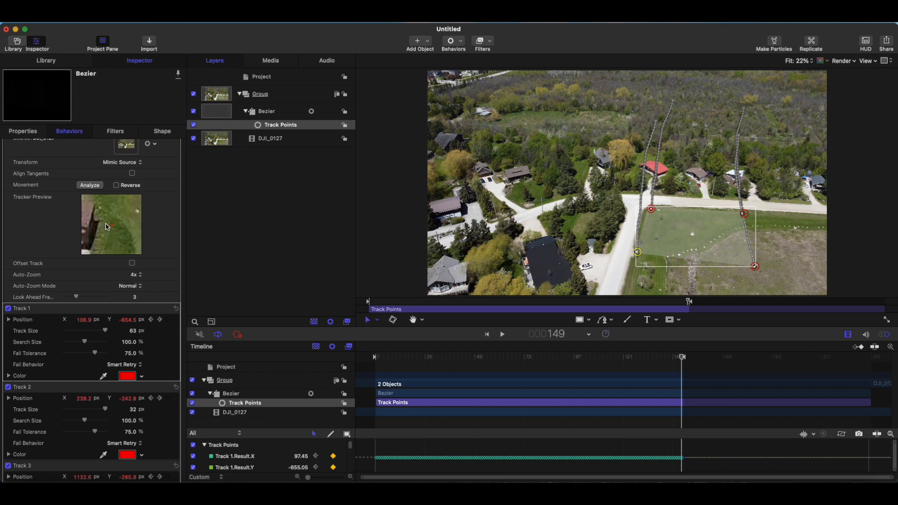
pyautogui.moveTo(309, 220)
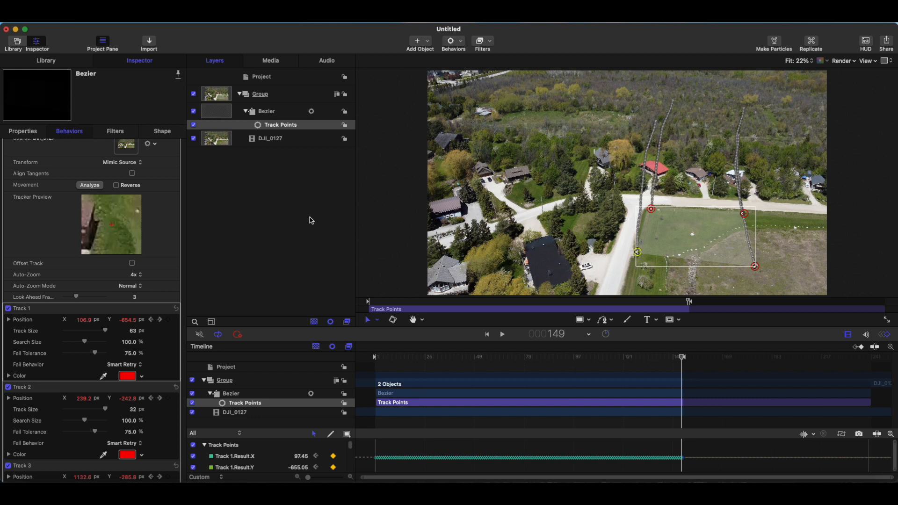
pyautogui.moveTo(100, 225)
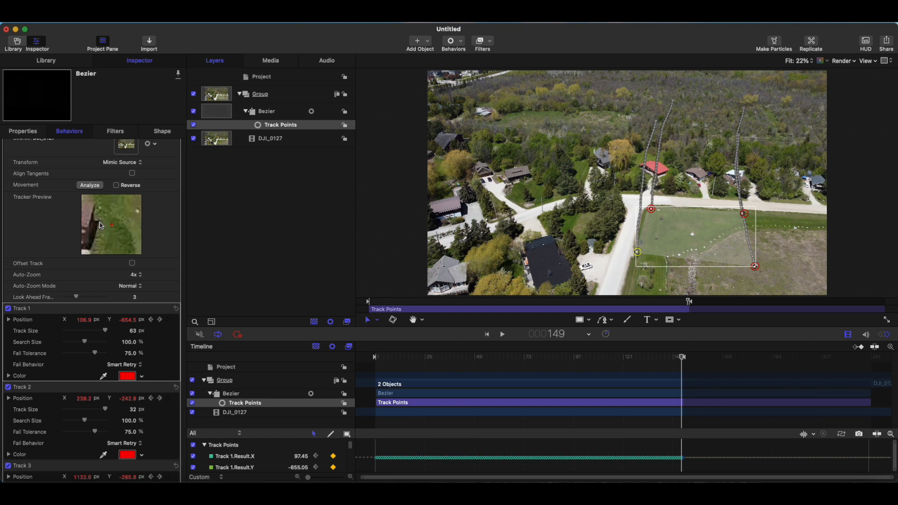
pyautogui.moveTo(139, 215)
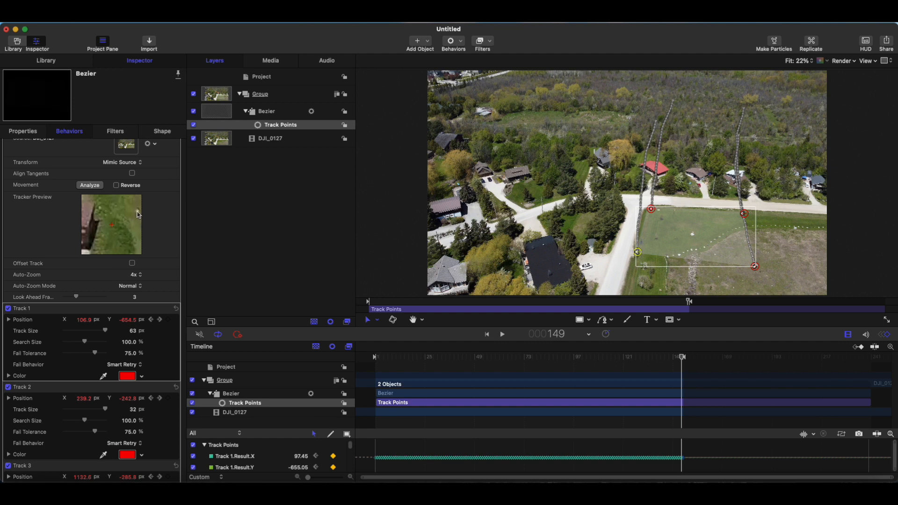
# Scrub back to frame 147 to confirm the four tracked corners stay on the lot.
pyautogui.moveTo(681, 357); pyautogui.dragTo(679, 357)
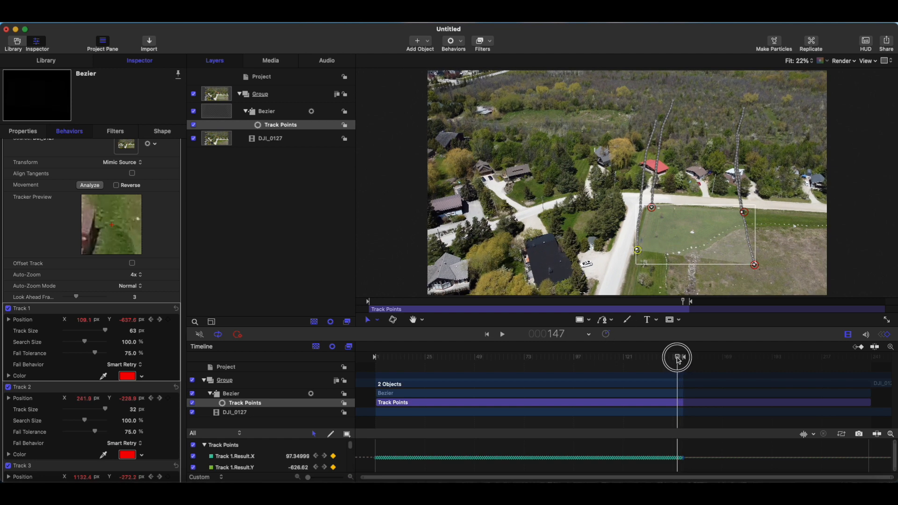
# Scrub from the clip's start to near its end to check the tracked outline.
pyautogui.moveTo(676, 357); pyautogui.dragTo(641, 357)
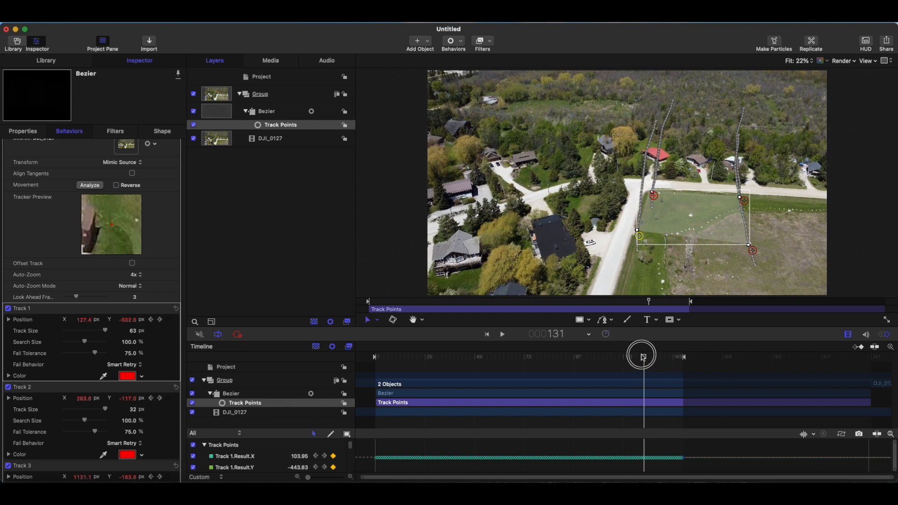
pyautogui.moveTo(641, 355); pyautogui.dragTo(589, 349)
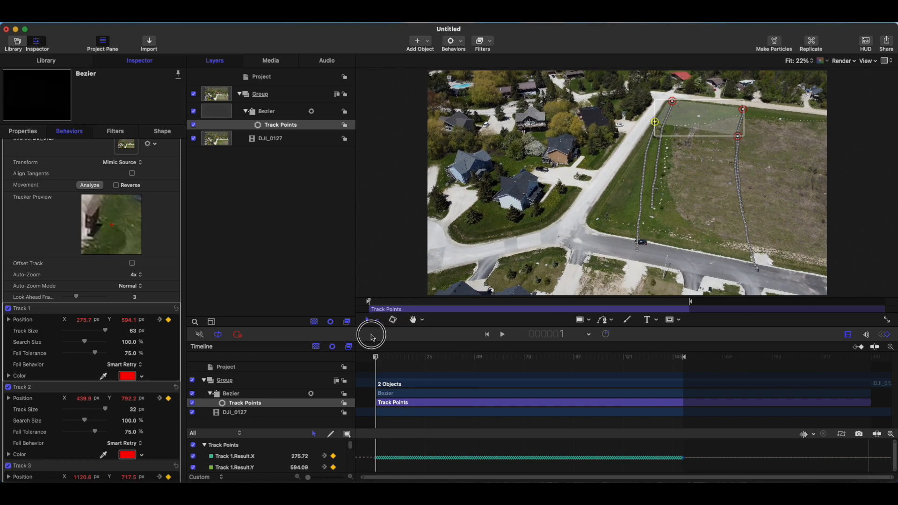
pyautogui.moveTo(61, 390)
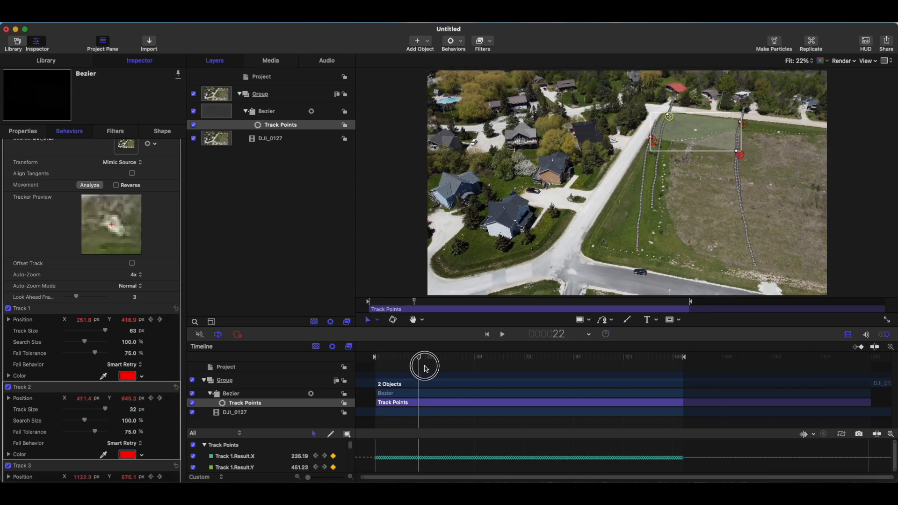
pyautogui.moveTo(423, 366); pyautogui.dragTo(504, 372)
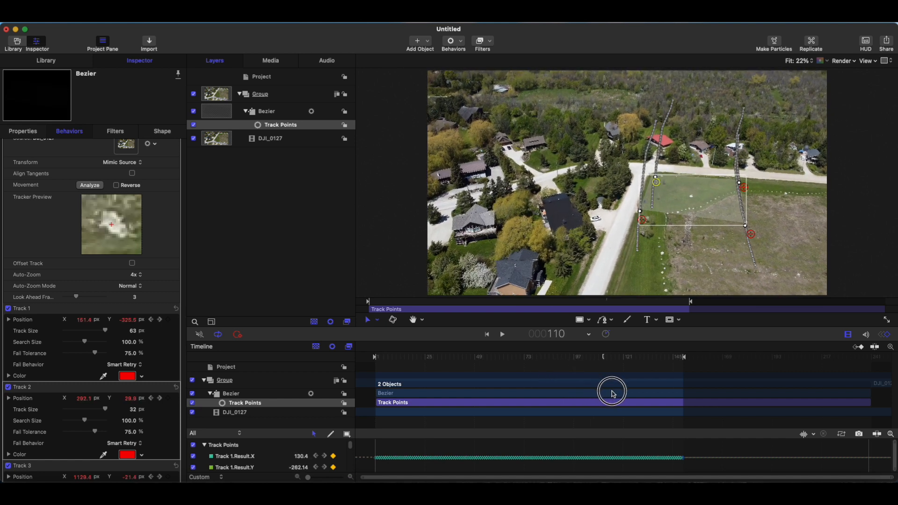
pyautogui.moveTo(611, 393); pyautogui.dragTo(672, 379)
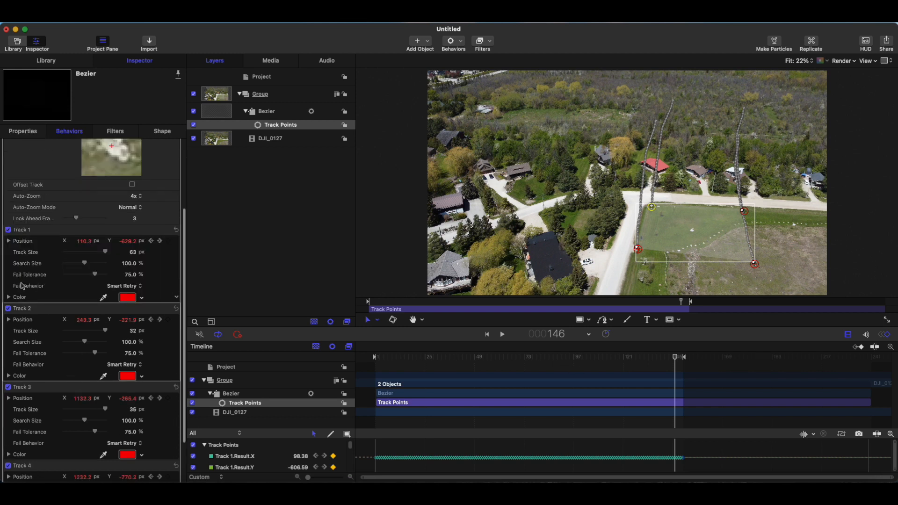
pyautogui.moveTo(571, 204)
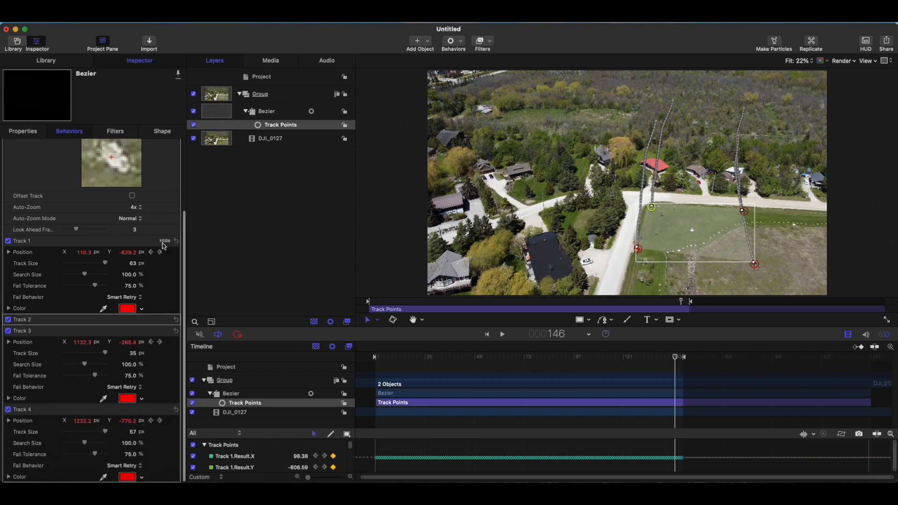
# Step back through the tracked footage, then set the lot shape's colour to cyan.
pyautogui.moveTo(674, 356); pyautogui.dragTo(647, 356)
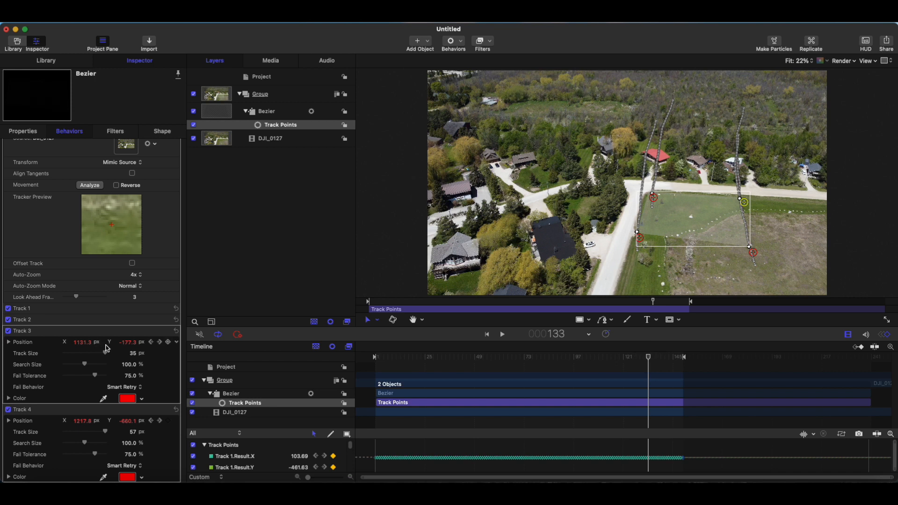
pyautogui.moveTo(40, 334)
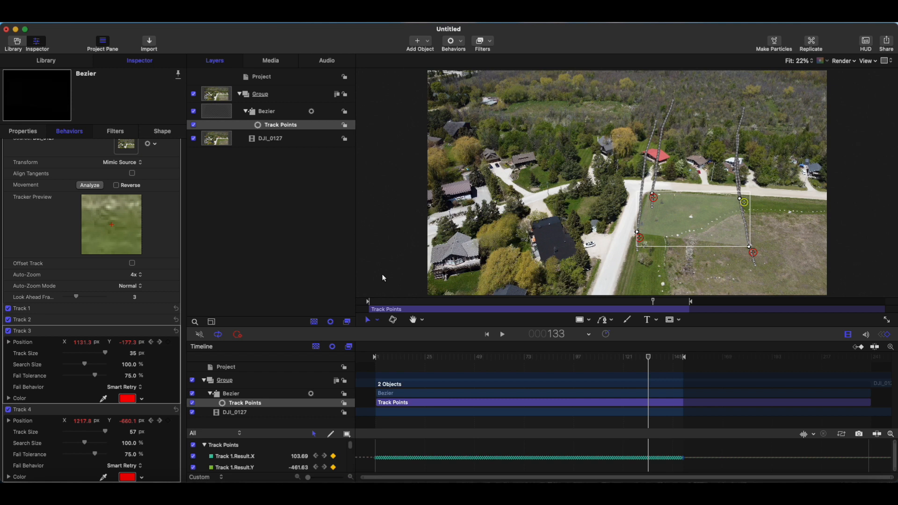
pyautogui.moveTo(647, 356); pyautogui.dragTo(624, 356)
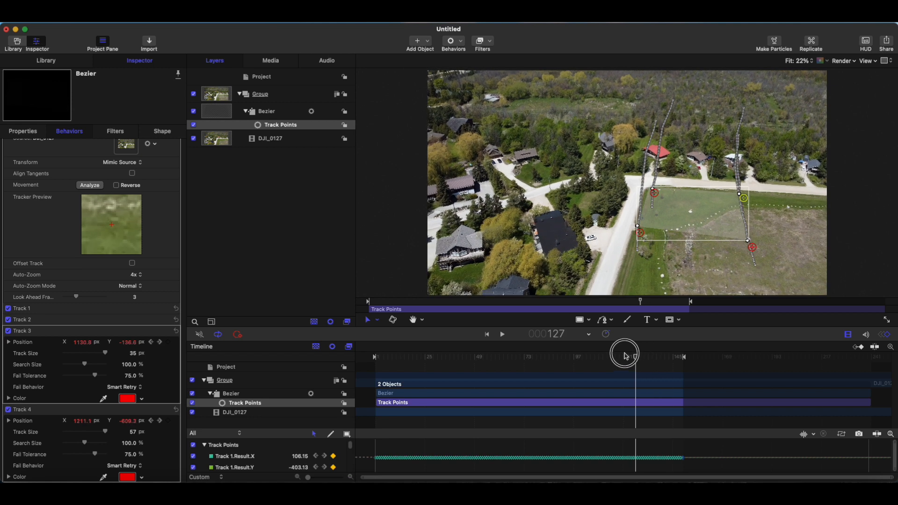
pyautogui.moveTo(640, 355); pyautogui.dragTo(597, 355)
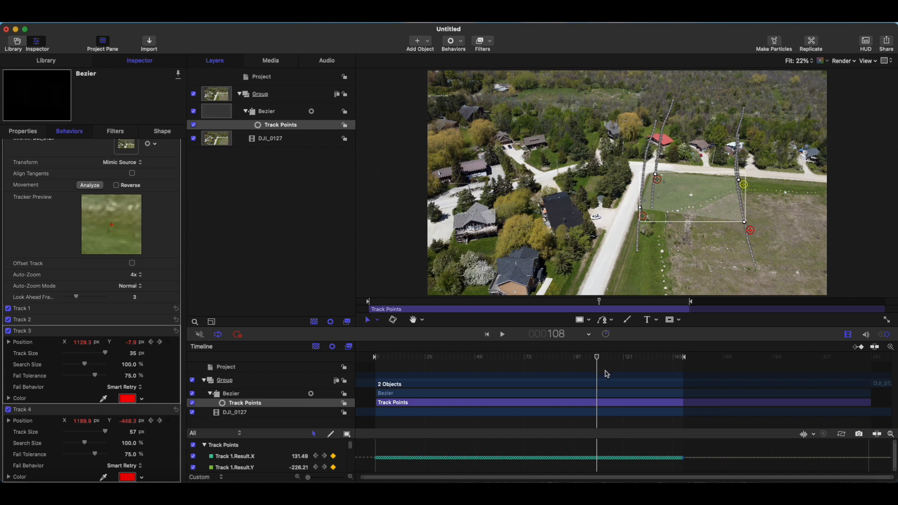
pyautogui.moveTo(597, 356); pyautogui.dragTo(580, 356)
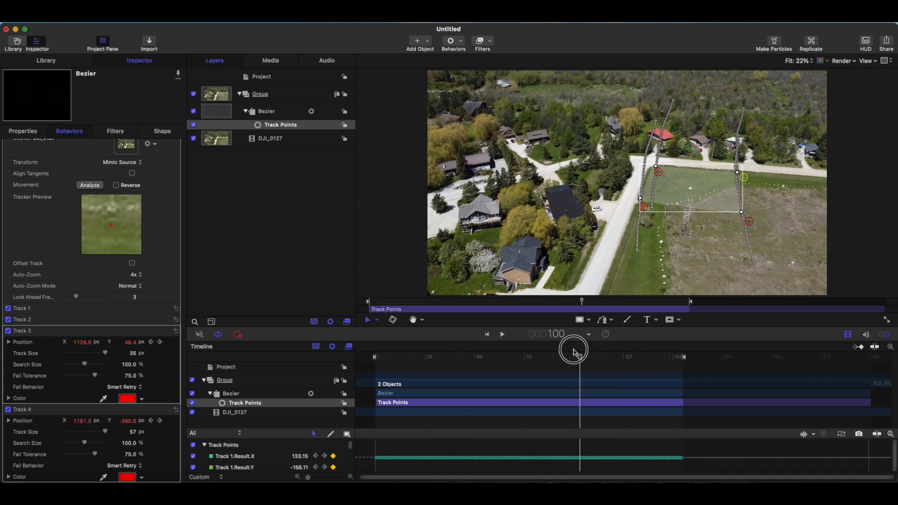
pyautogui.moveTo(574, 351); pyautogui.dragTo(510, 345)
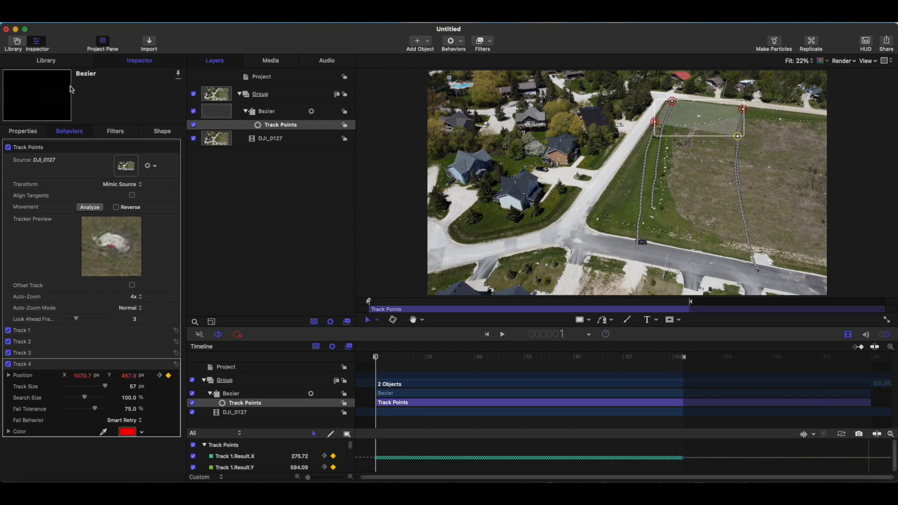
pyautogui.moveTo(285, 161)
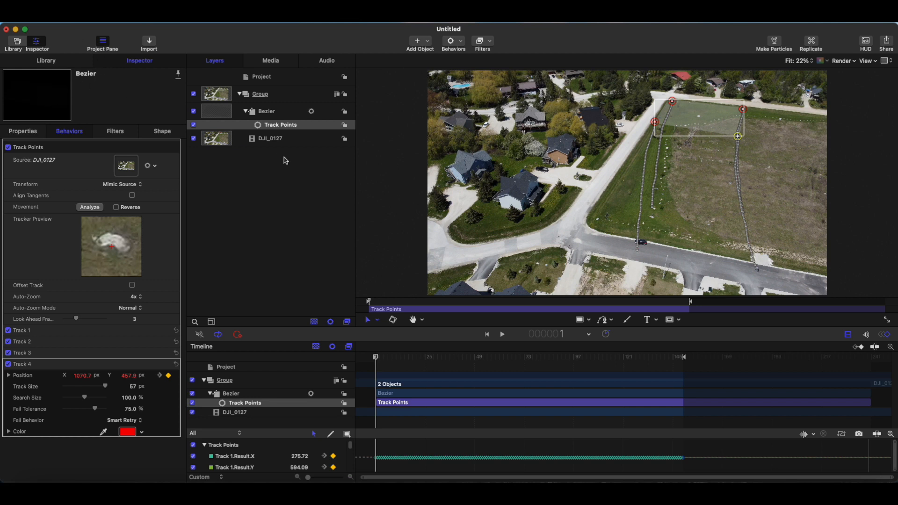
pyautogui.moveTo(683, 96)
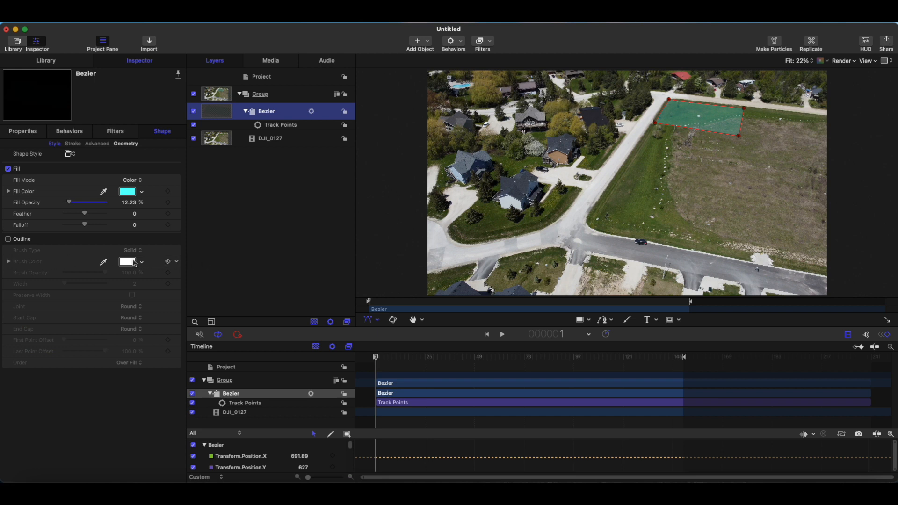
pyautogui.click(141, 262)
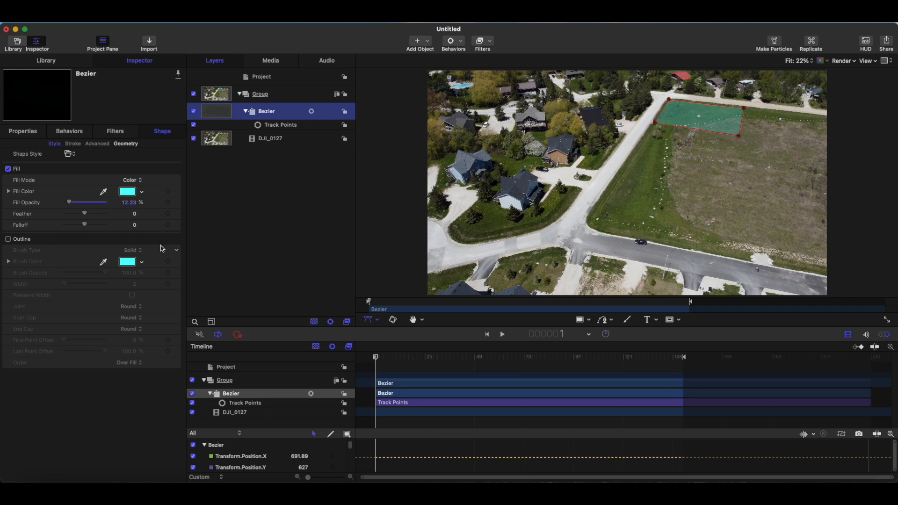
# Turn on the Outline for the cyan lot boundary shape.
pyautogui.click(8, 239)
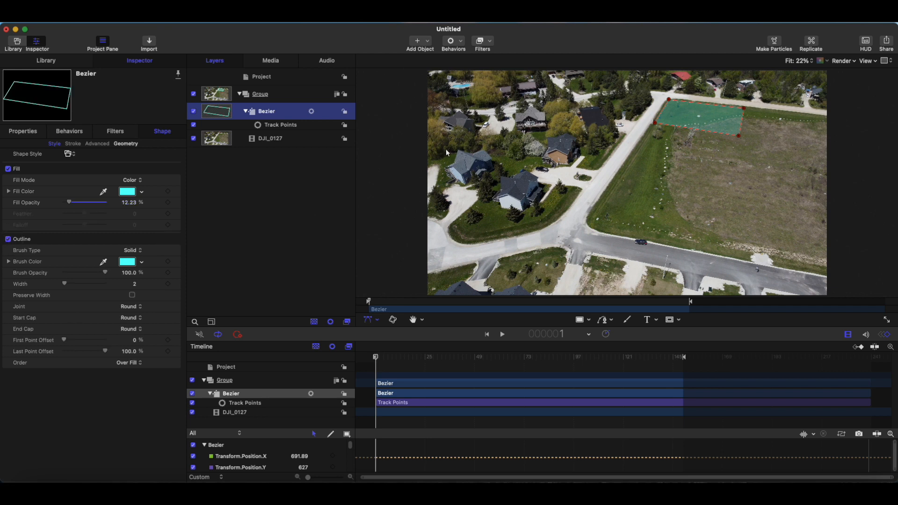
pyautogui.moveTo(107, 275)
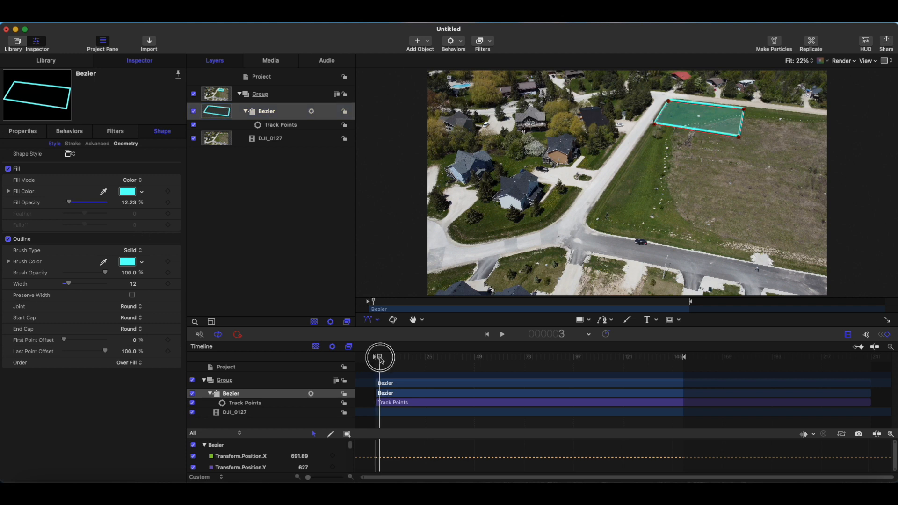
# Scrub to around frame 18 and back to the early frames for draw-on keyframes.
pyautogui.moveTo(378, 357); pyautogui.dragTo(406, 356)
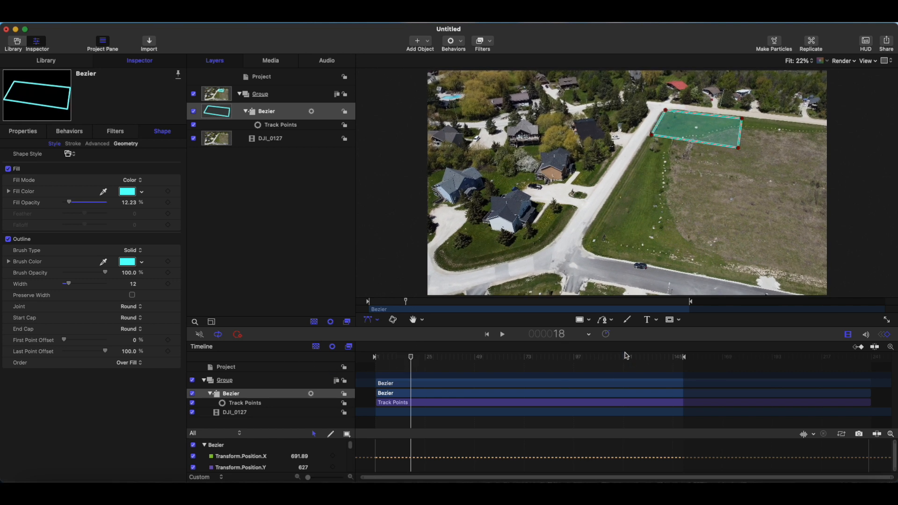
pyautogui.moveTo(395, 362)
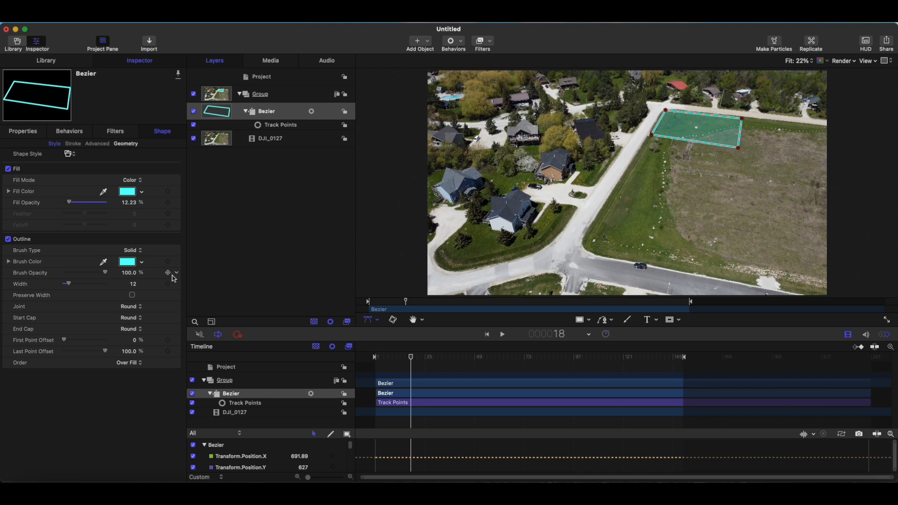
pyautogui.moveTo(166, 355)
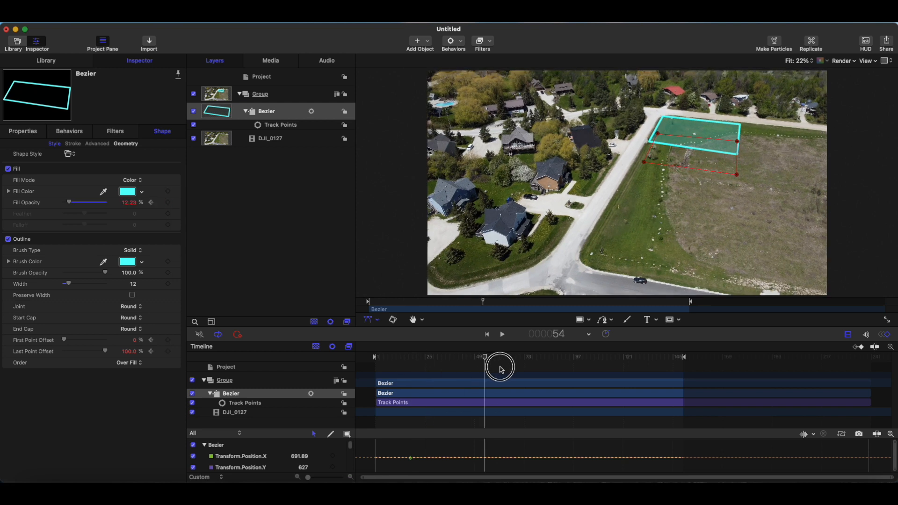
pyautogui.moveTo(484, 368); pyautogui.dragTo(650, 374)
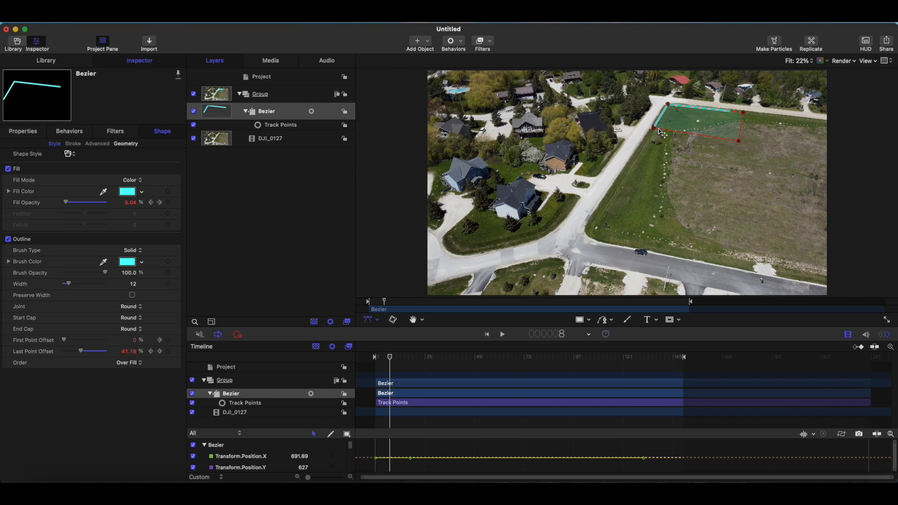
# Scrub forward through the draw-on, to frame 130, then to frame 145 for keyframes.
pyautogui.moveTo(390, 357); pyautogui.dragTo(403, 359)
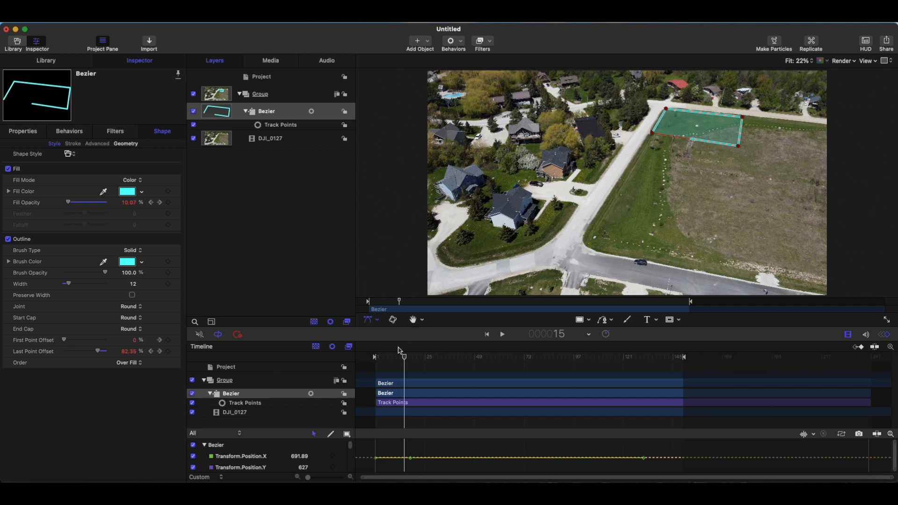
pyautogui.moveTo(416, 355)
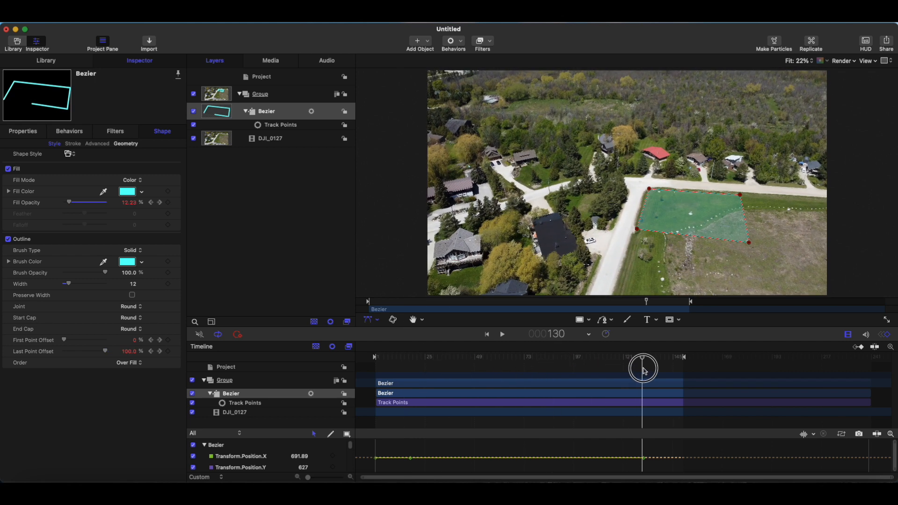
pyautogui.moveTo(642, 368); pyautogui.dragTo(679, 371)
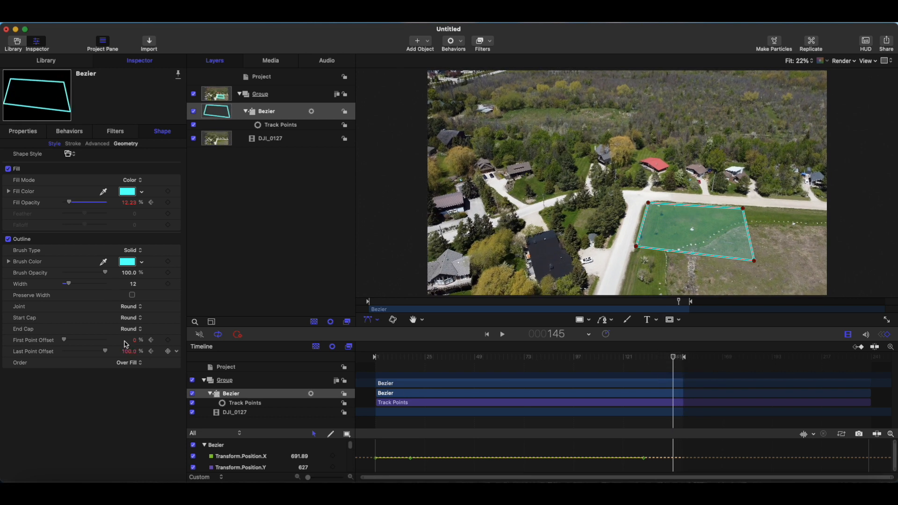
pyautogui.moveTo(63, 339); pyautogui.dragTo(64, 339)
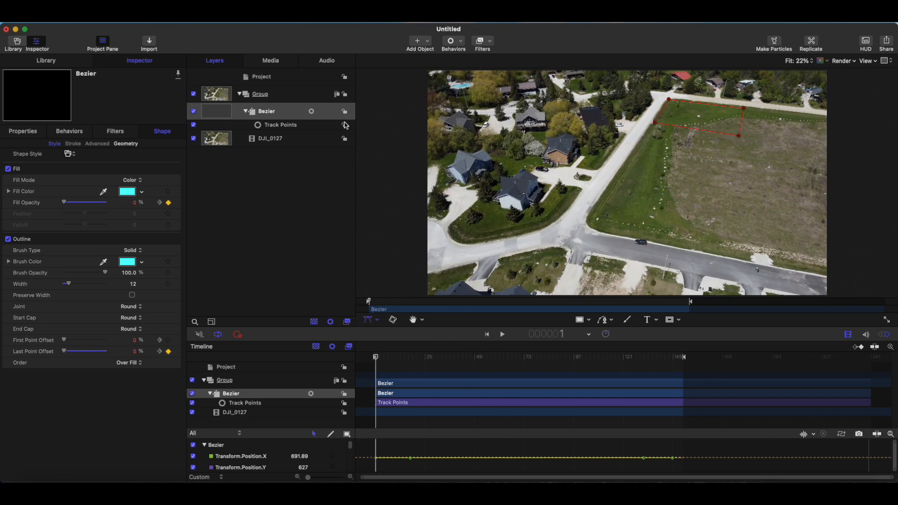
# Lock the tracking layer, preview the draw-on animation, and select Track Points.
pyautogui.click(344, 112)
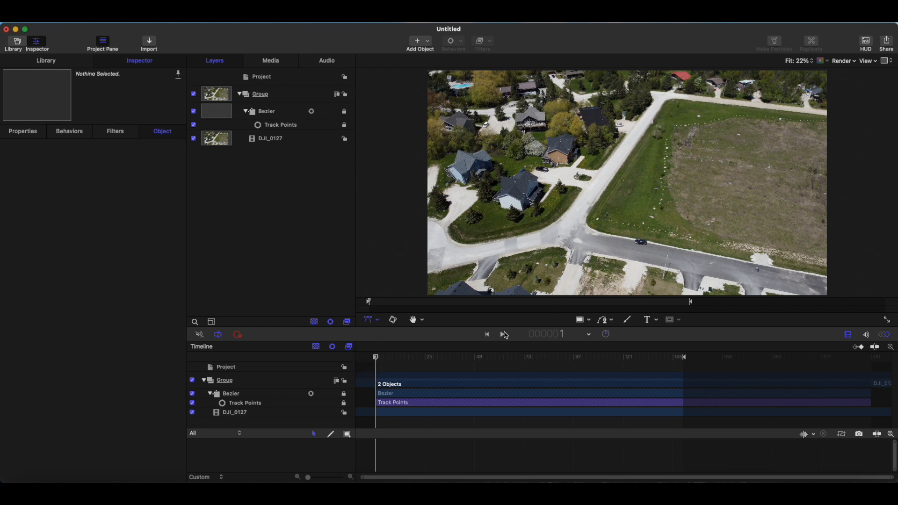
pyautogui.click(503, 335)
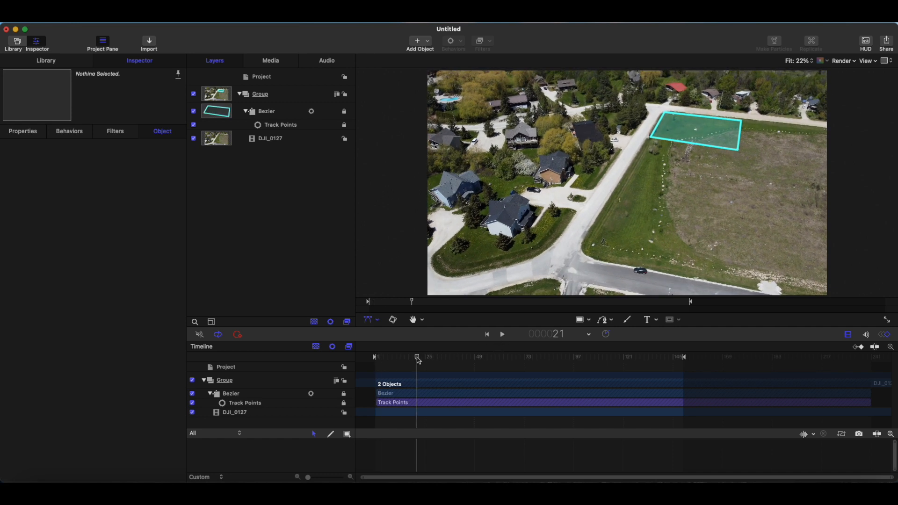
pyautogui.click(376, 357)
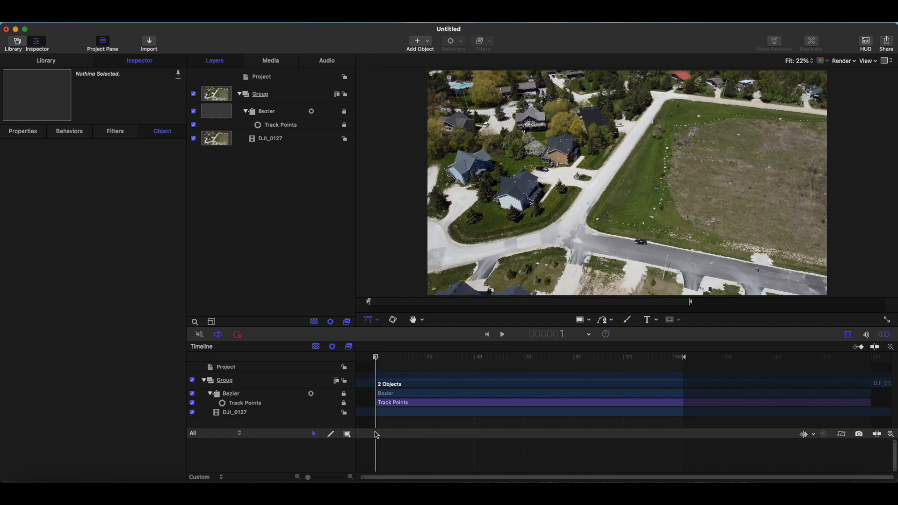
pyautogui.click(280, 124)
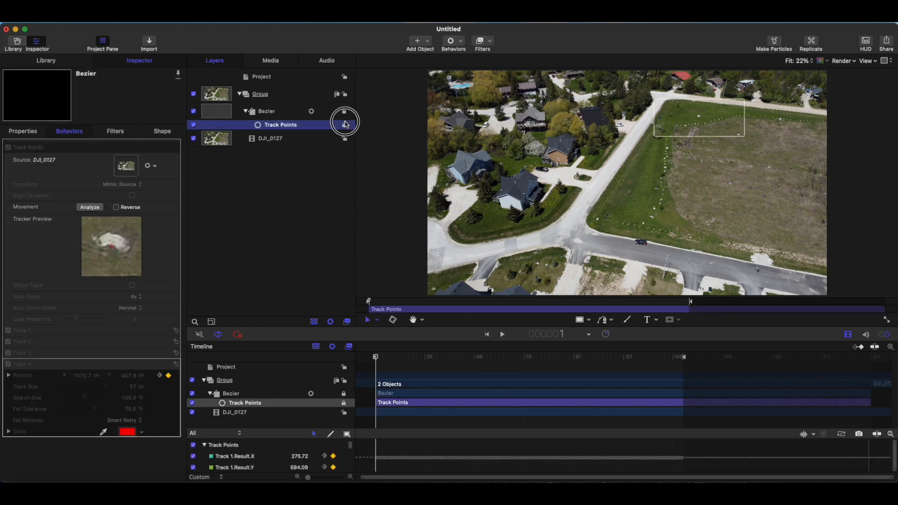
# Unlock the Bezier layer and select a keyframe on its animation curve.
pyautogui.click(345, 123)
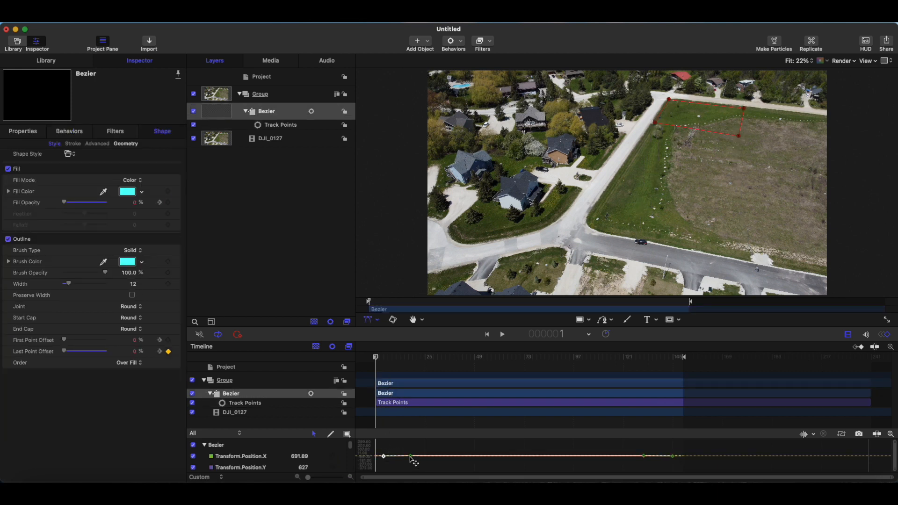
pyautogui.click(411, 456)
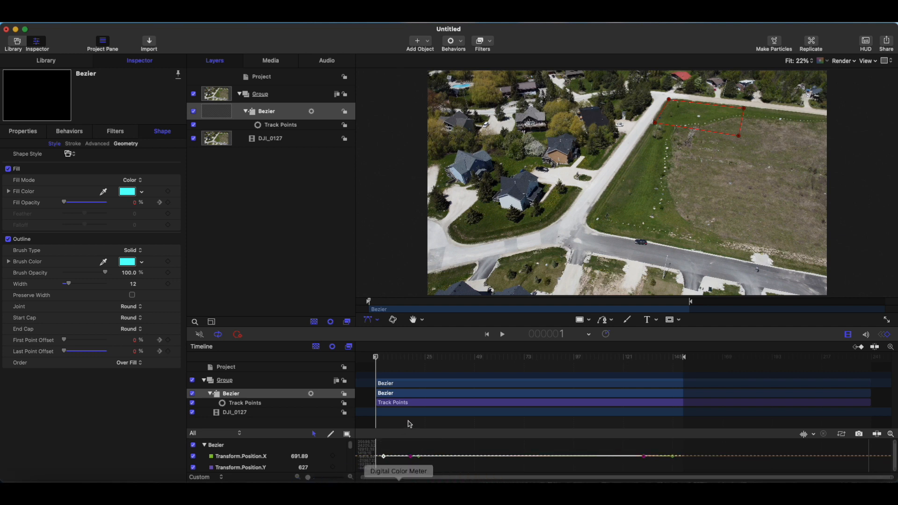
pyautogui.moveTo(377, 358)
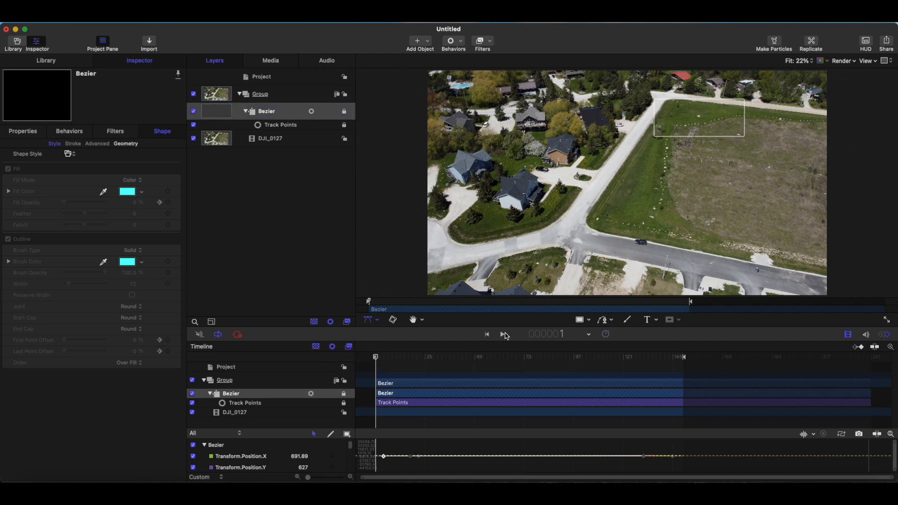
pyautogui.moveTo(375, 357); pyautogui.dragTo(431, 357)
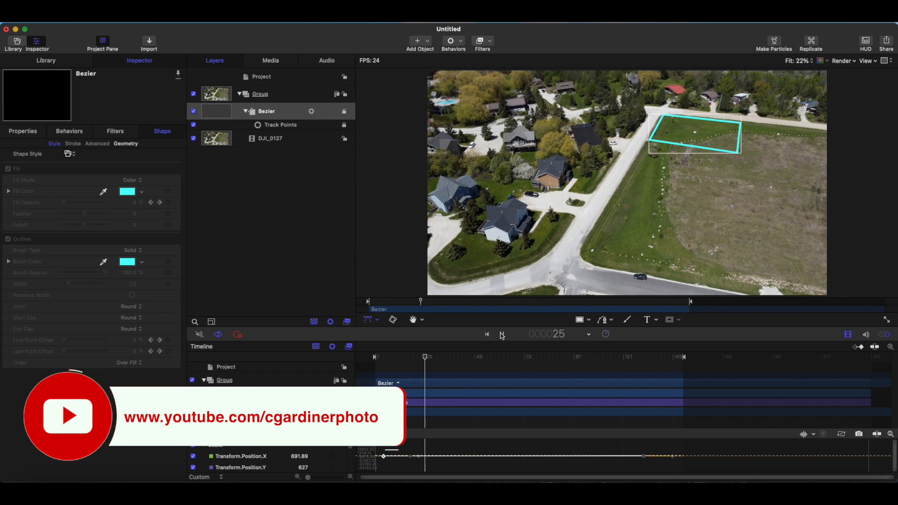
pyautogui.click(485, 334)
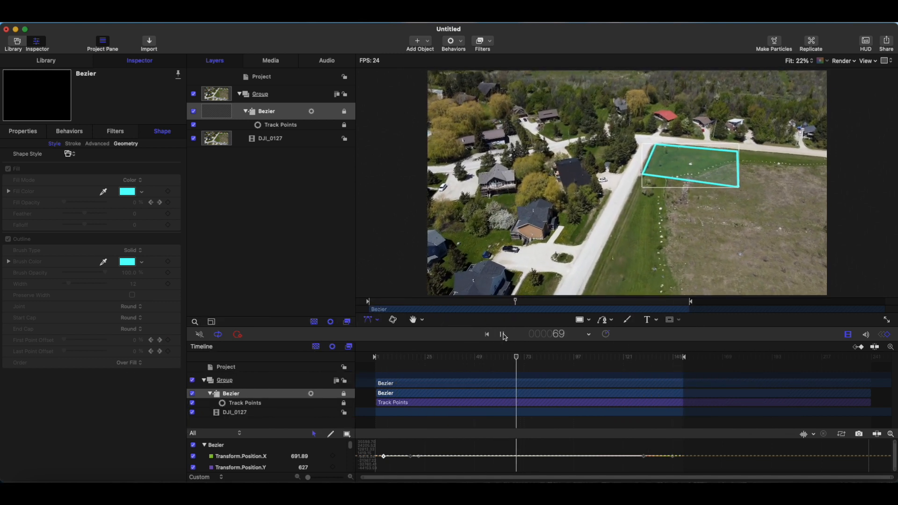
pyautogui.moveTo(515, 356); pyautogui.dragTo(612, 357)
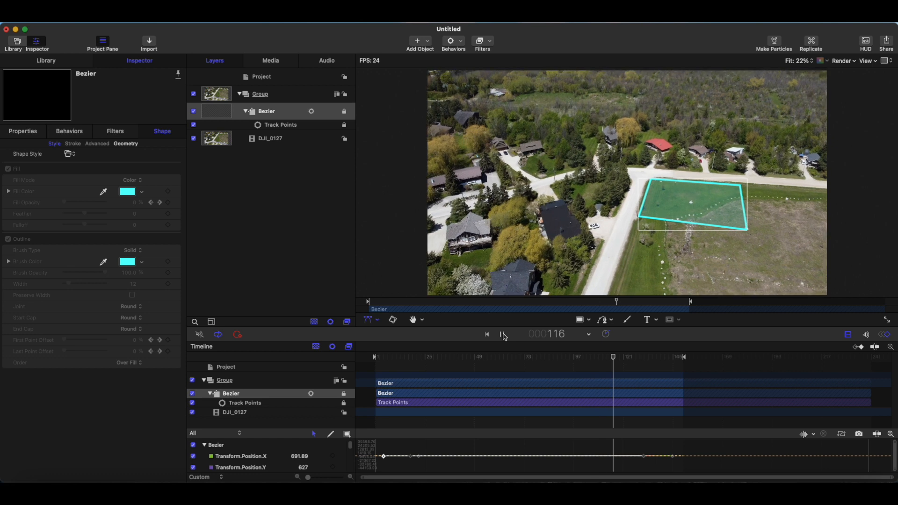
pyautogui.click(404, 356)
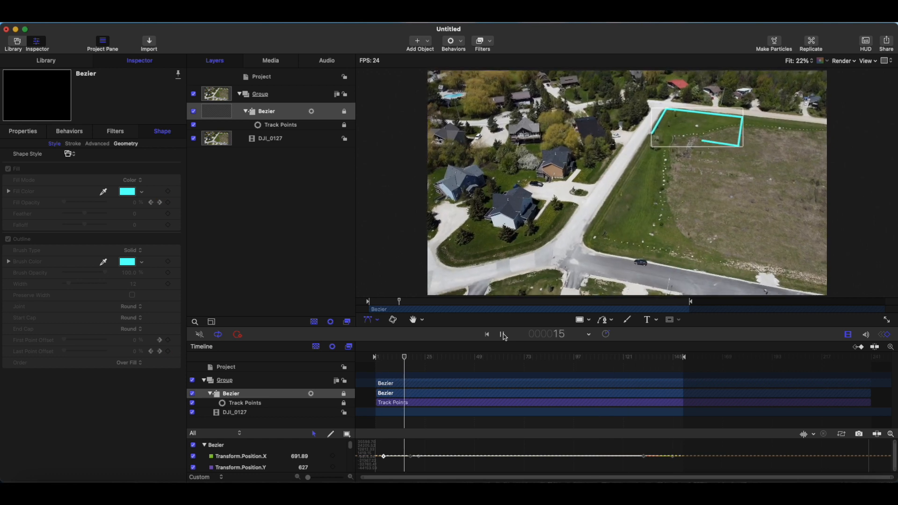